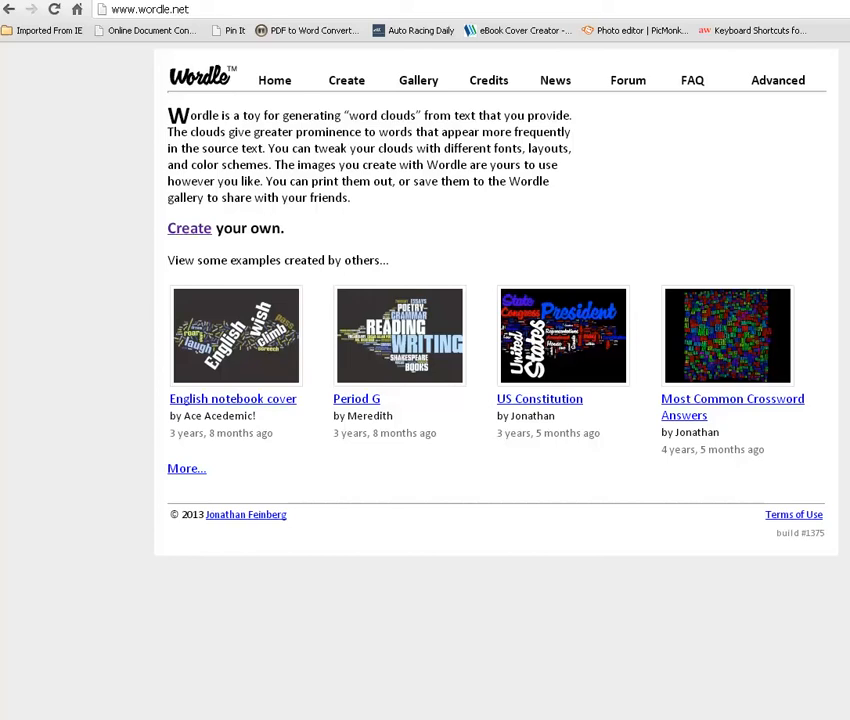
# Copy the home page's introduction paragraph into the create page's text box and submit it with Go
pyautogui.moveTo(176, 114); pyautogui.dragTo(350, 198)
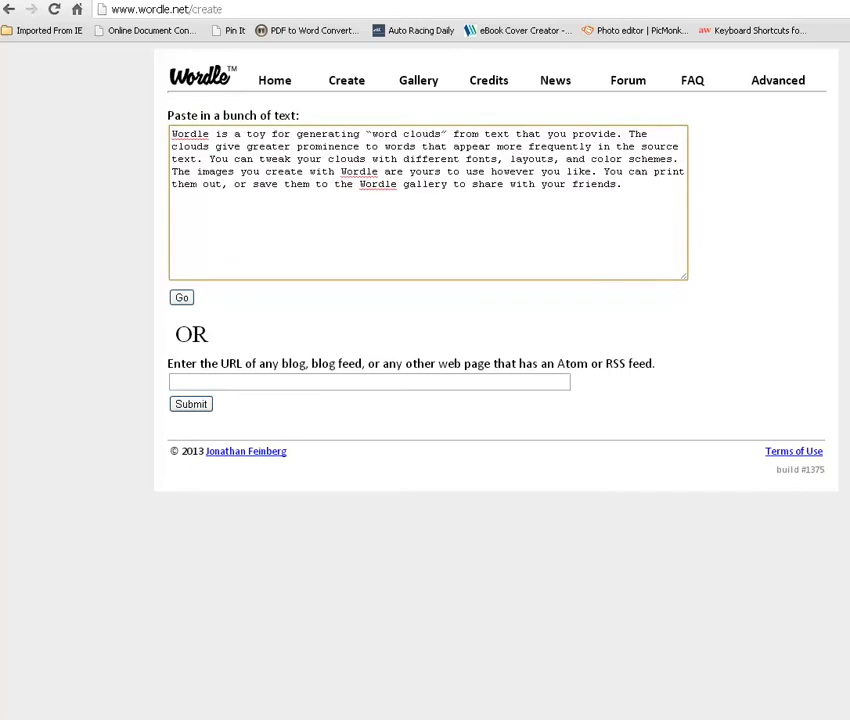
pyautogui.click(368, 382)
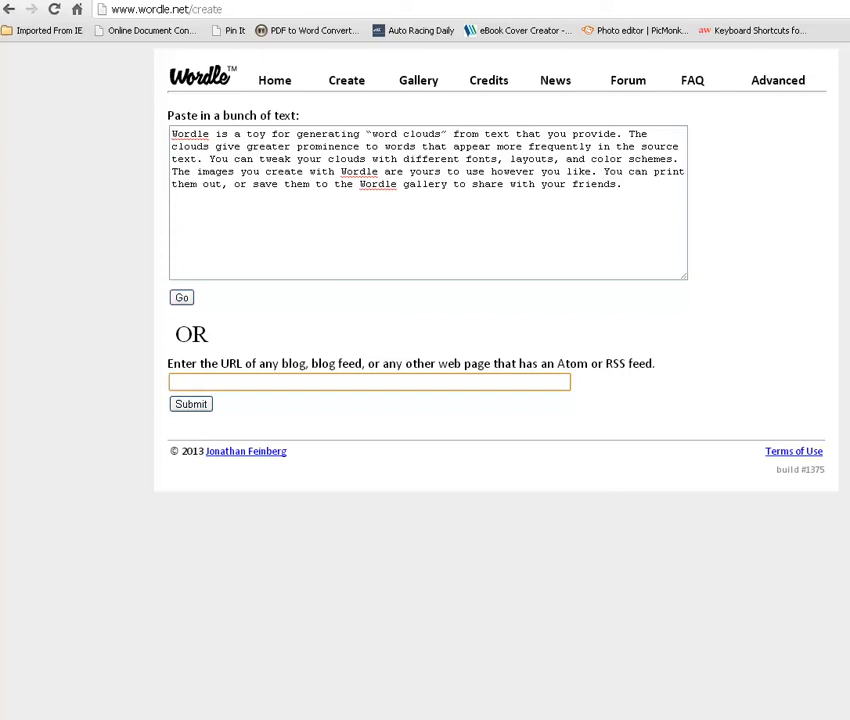
pyautogui.click(368, 380)
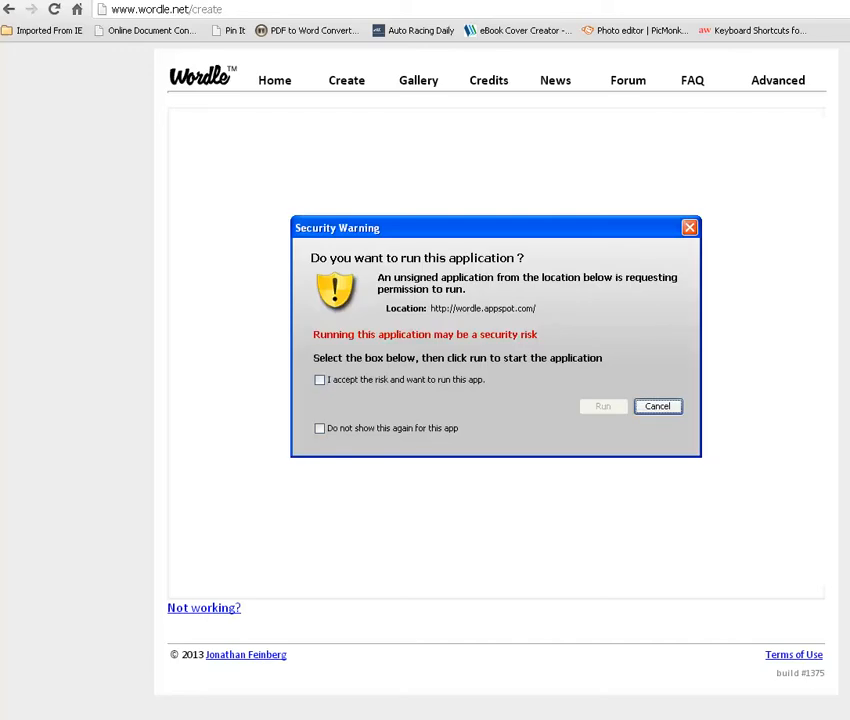
# Accept the security warning and run the applet so the cloud is drawn with Clouds, text and Wordle largest
pyautogui.click(320, 380)
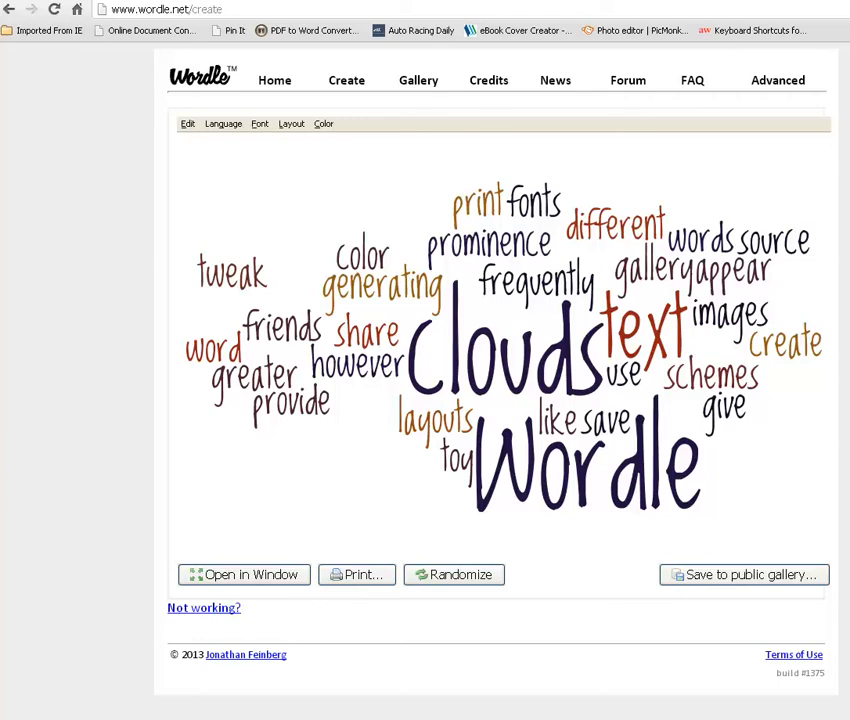
pyautogui.click(188, 124)
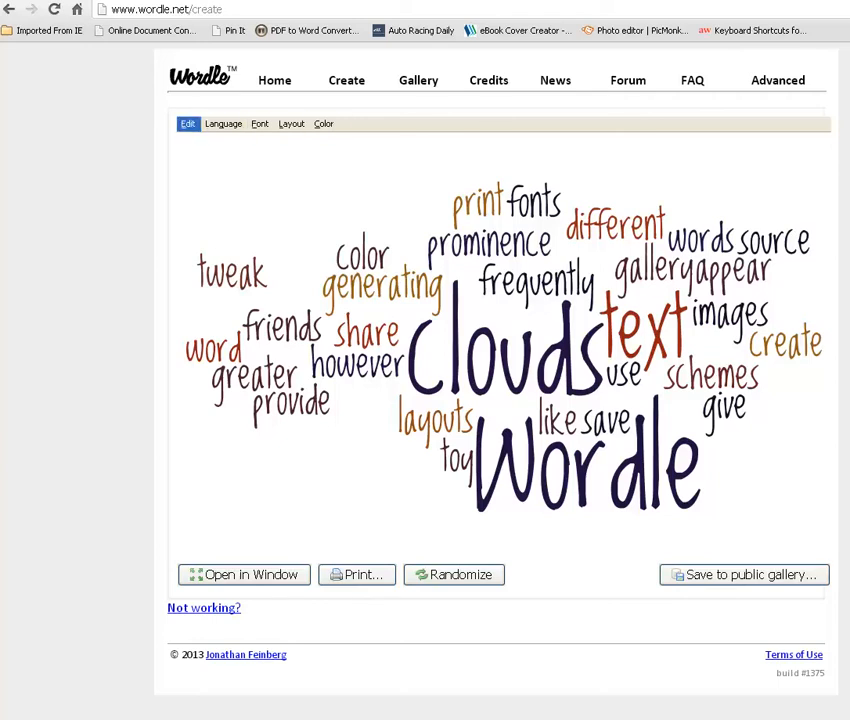
# Make all words in the cloud lower-case via the Language options
pyautogui.click(222, 124)
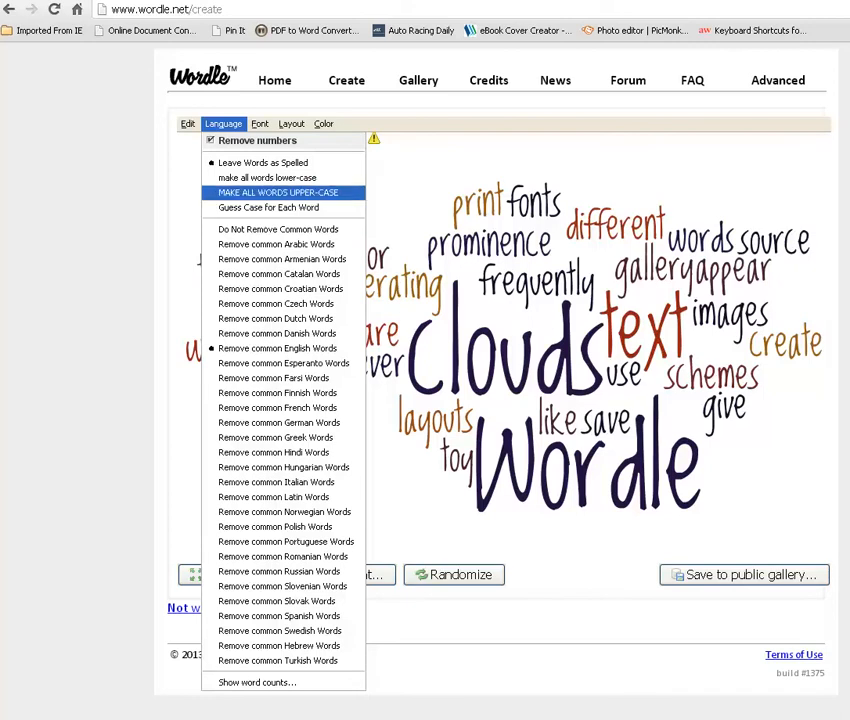
pyautogui.moveTo(268, 176)
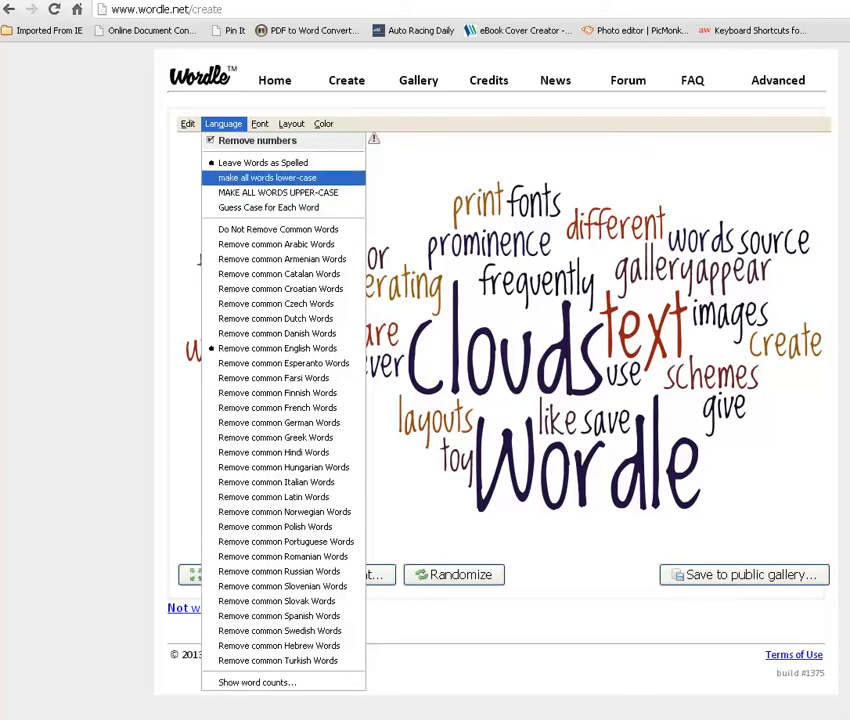
pyautogui.click(268, 176)
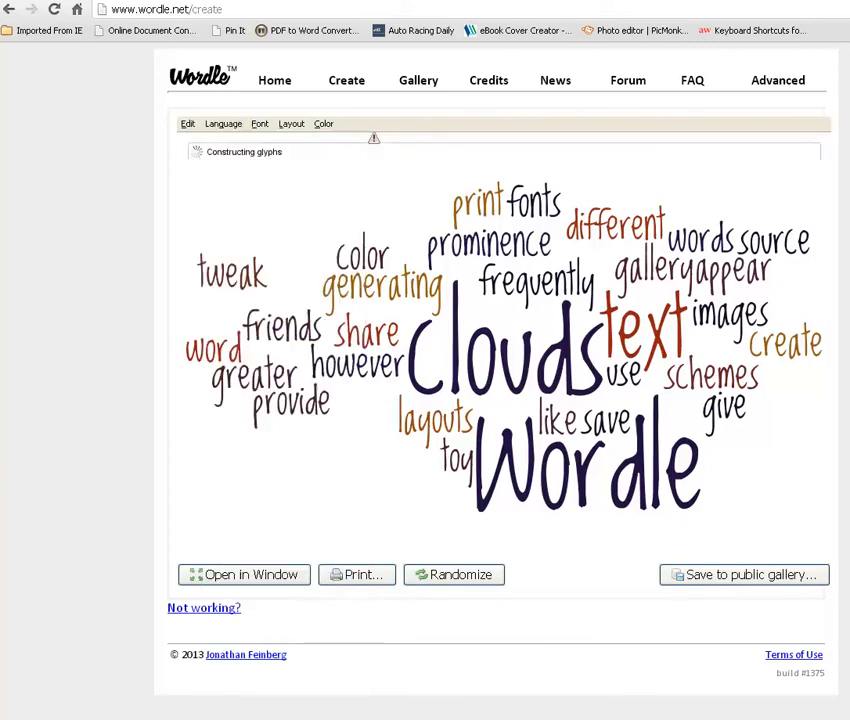
pyautogui.click(222, 124)
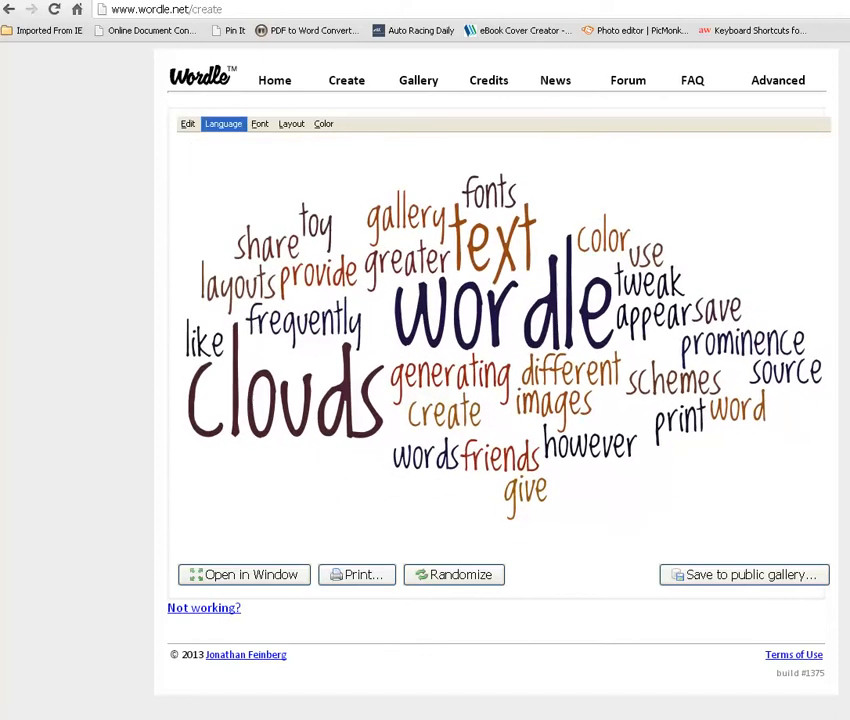
pyautogui.click(260, 124)
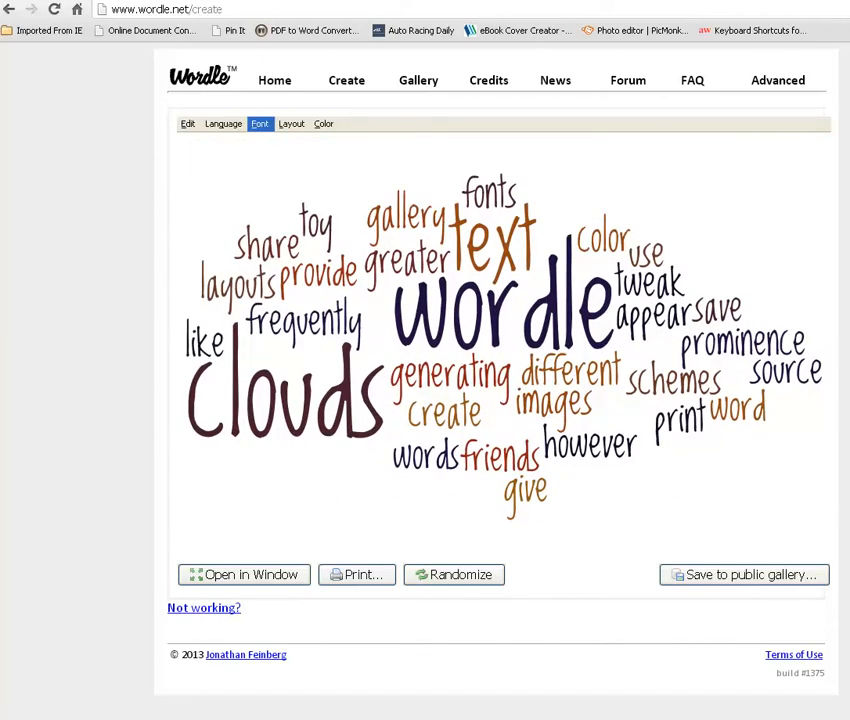
pyautogui.click(222, 124)
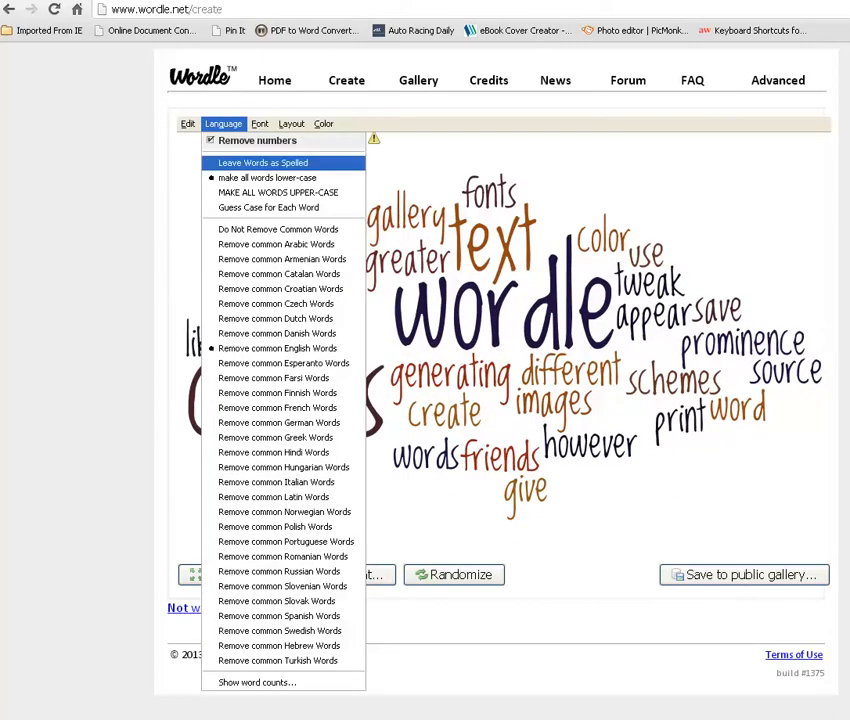
pyautogui.moveTo(276, 192)
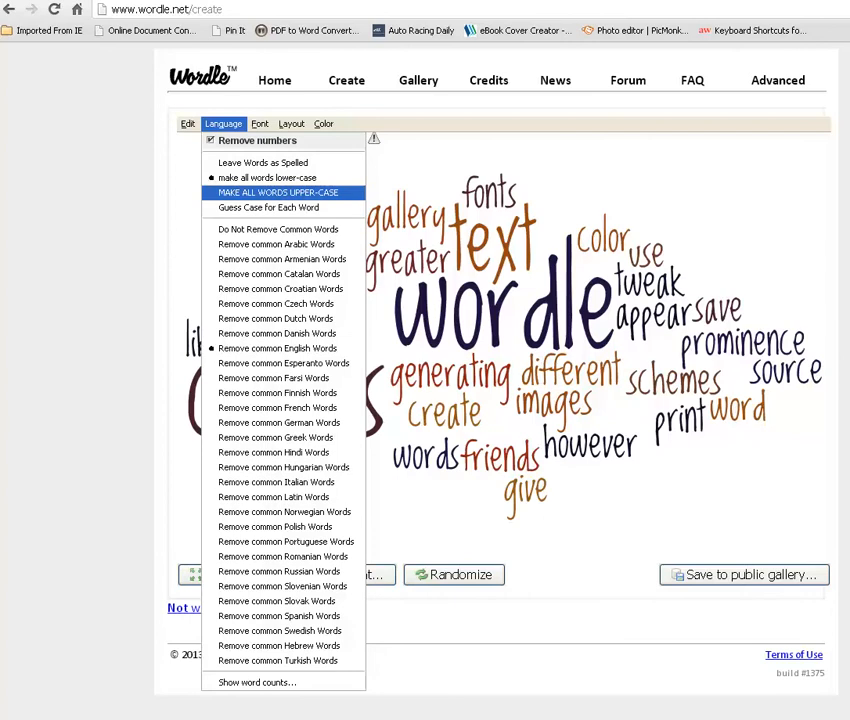
pyautogui.click(260, 124)
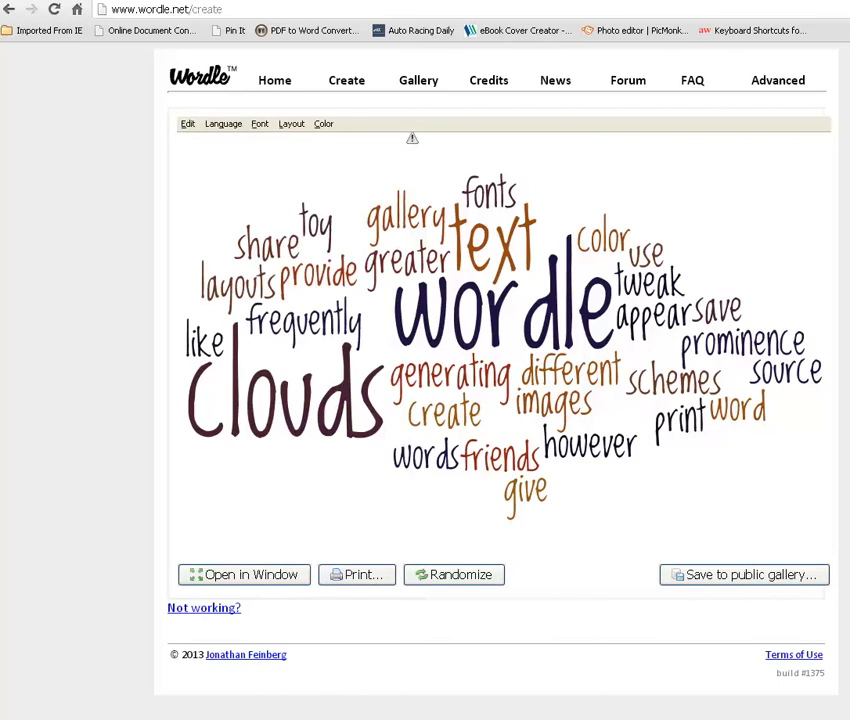
# Re-lay out the cloud so every word runs horizontally
pyautogui.click(452, 574)
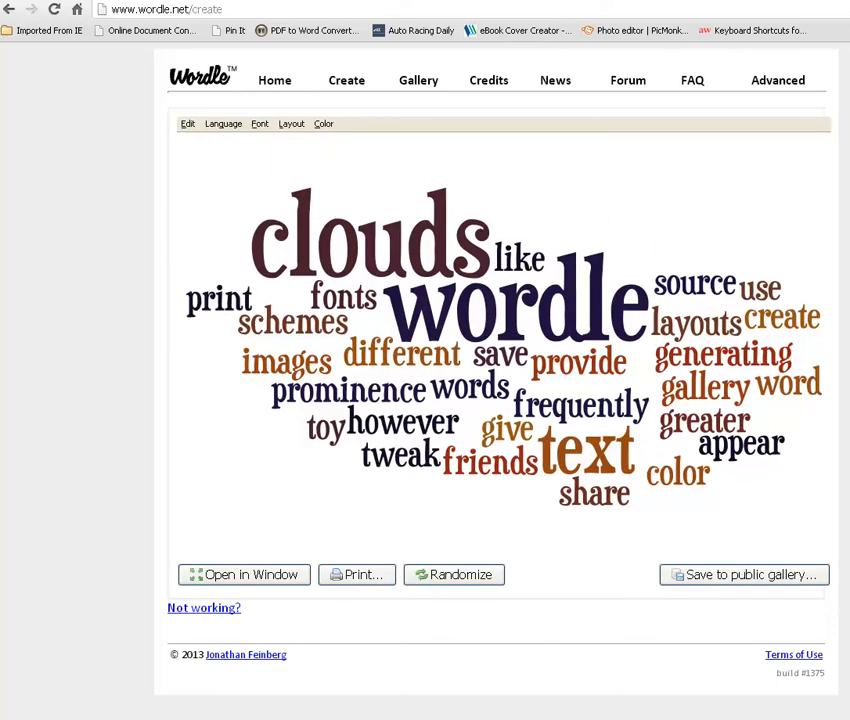
pyautogui.click(292, 124)
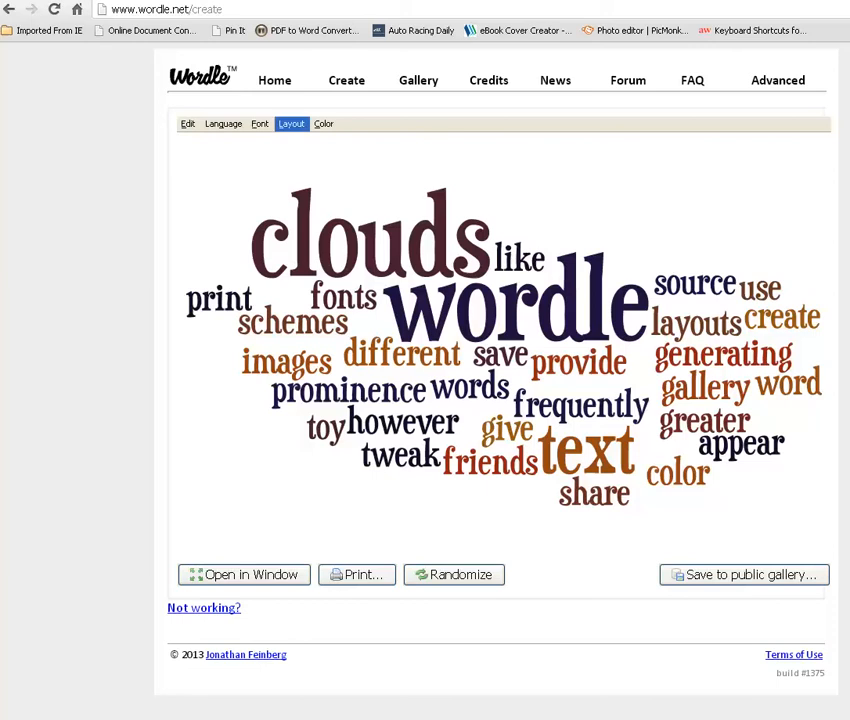
# Try the Half and Half layout, then switch to Mostly Horizontal
pyautogui.click(292, 124)
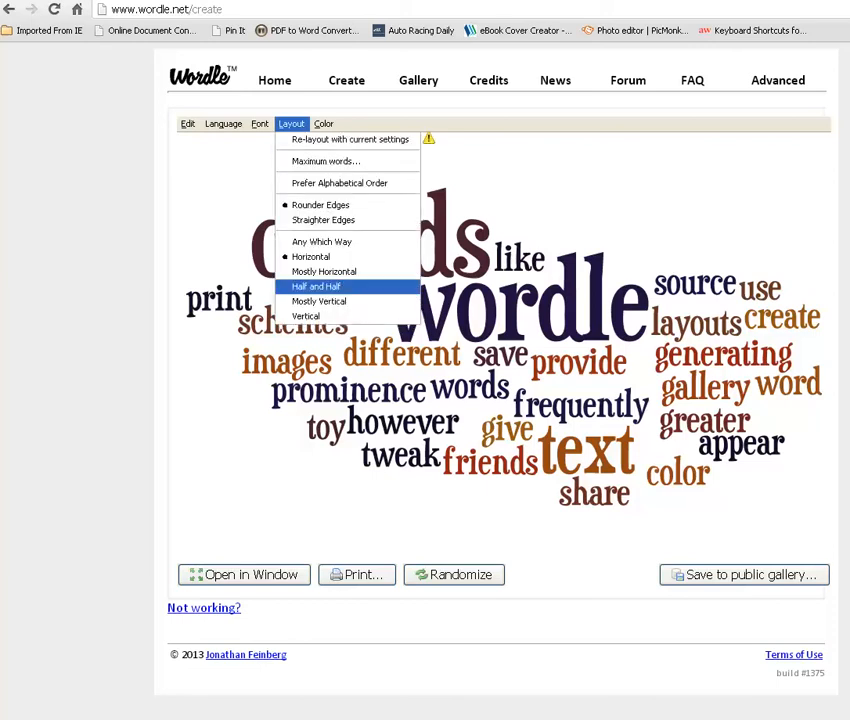
pyautogui.click(316, 286)
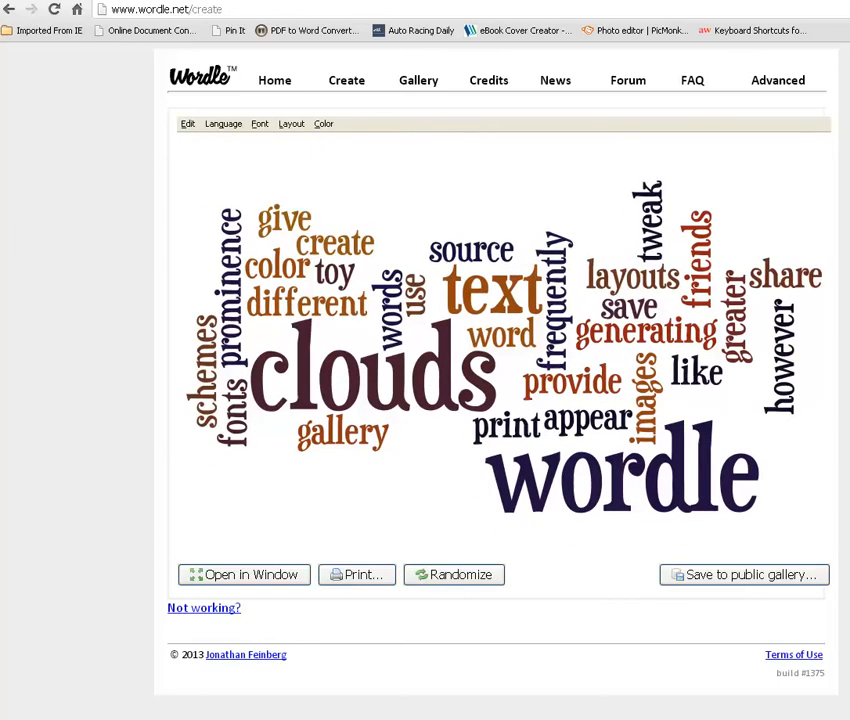
pyautogui.click(292, 124)
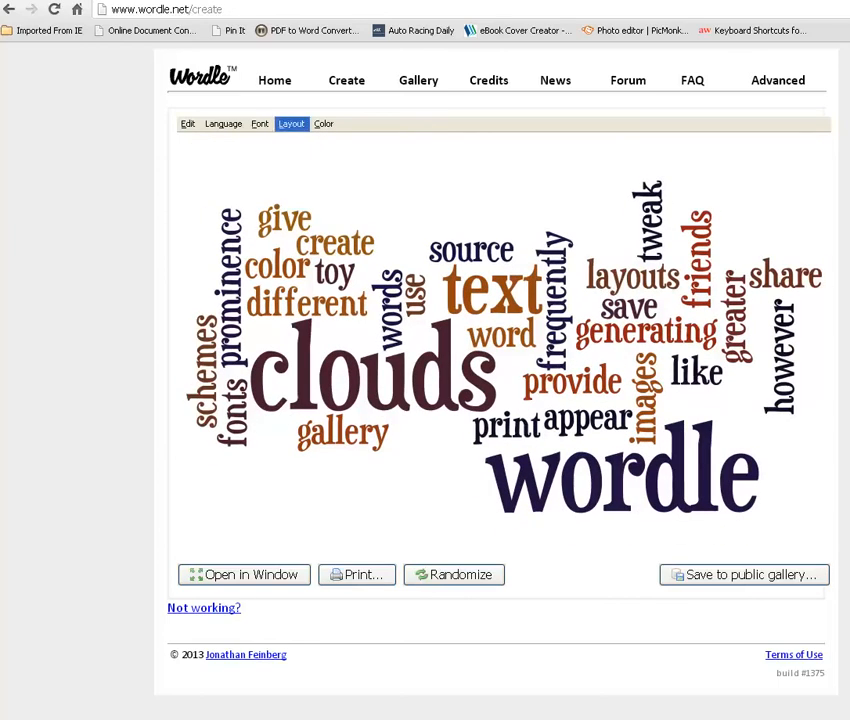
pyautogui.click(292, 124)
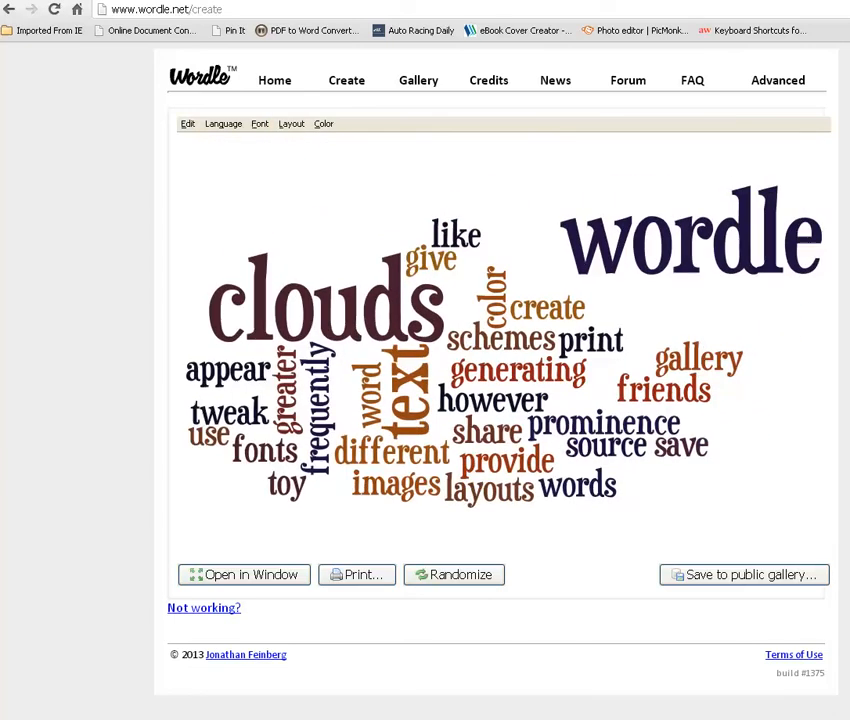
# Give the cloud Straighter Edges and re-lay it out a couple of times
pyautogui.click(292, 124)
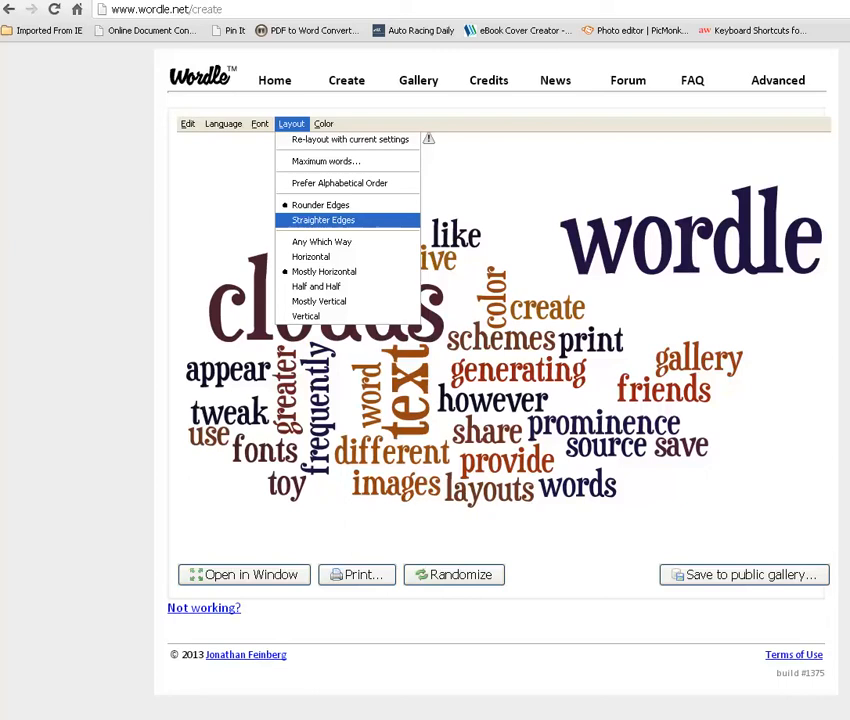
pyautogui.click(322, 220)
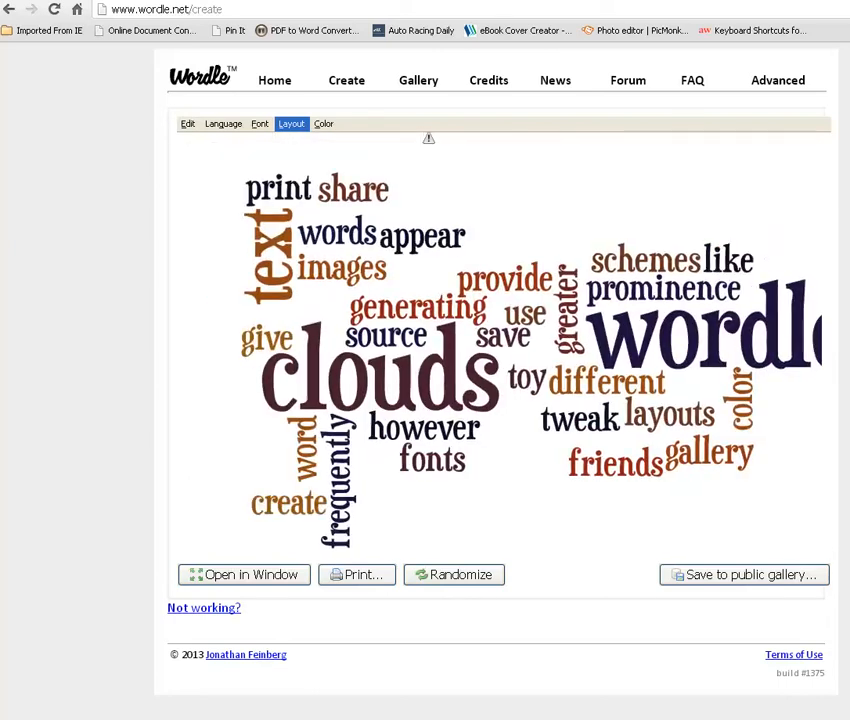
pyautogui.click(292, 124)
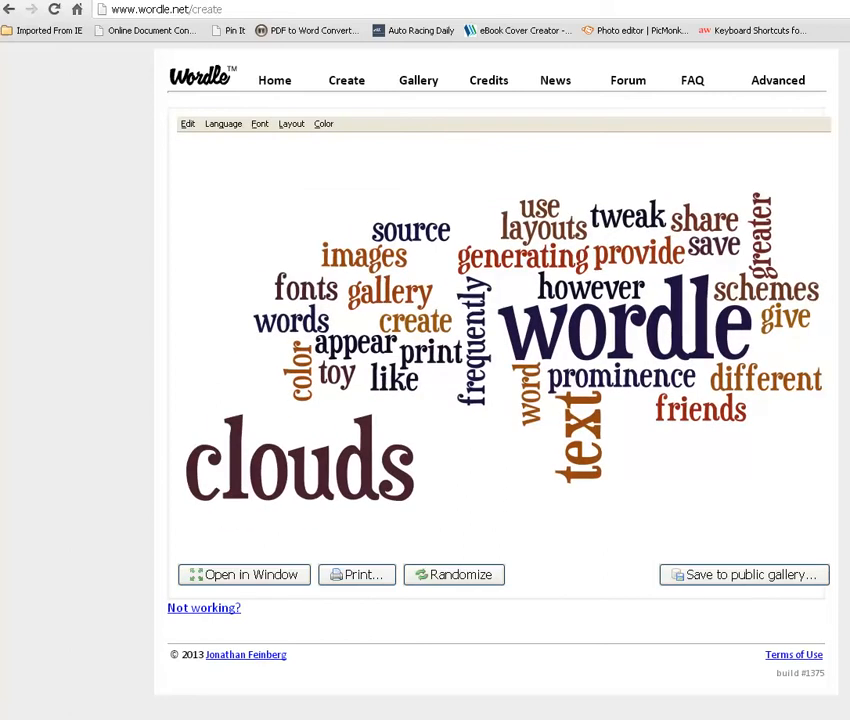
pyautogui.click(260, 124)
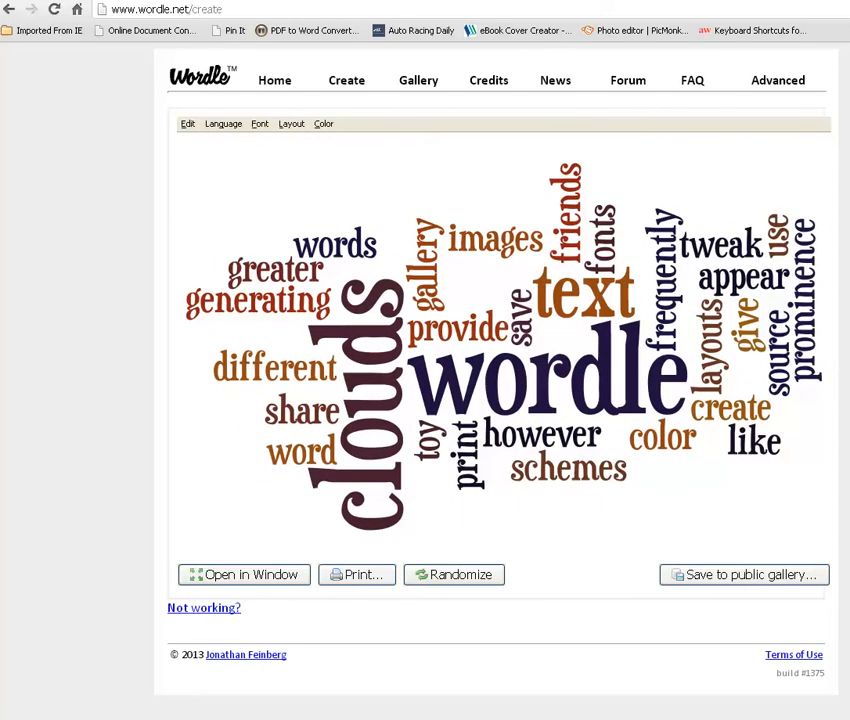
# Randomize the cloud several times until it shows white serif words on black, then list the colour schemes
pyautogui.click(324, 124)
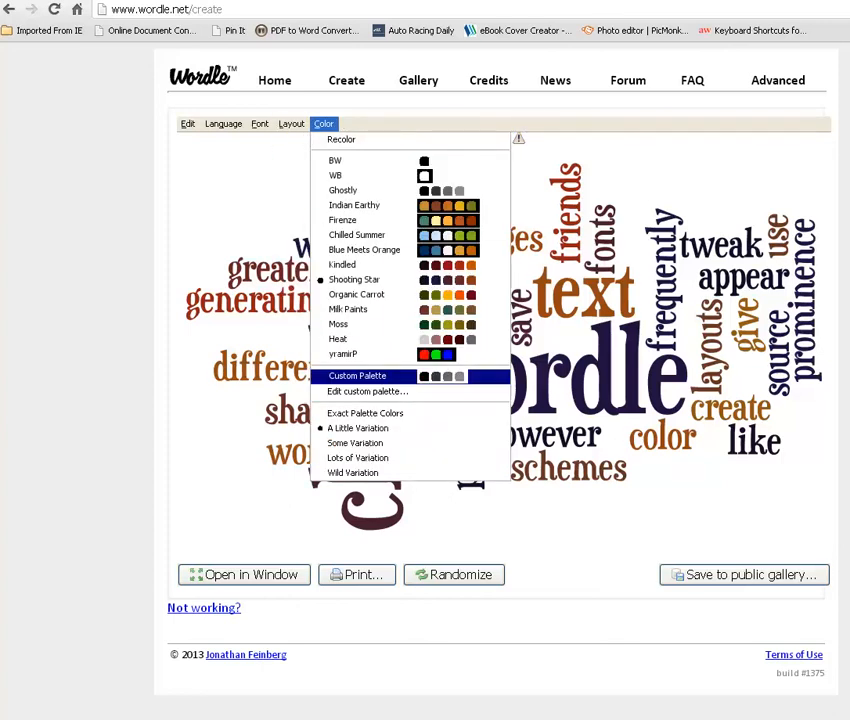
pyautogui.moveTo(368, 390)
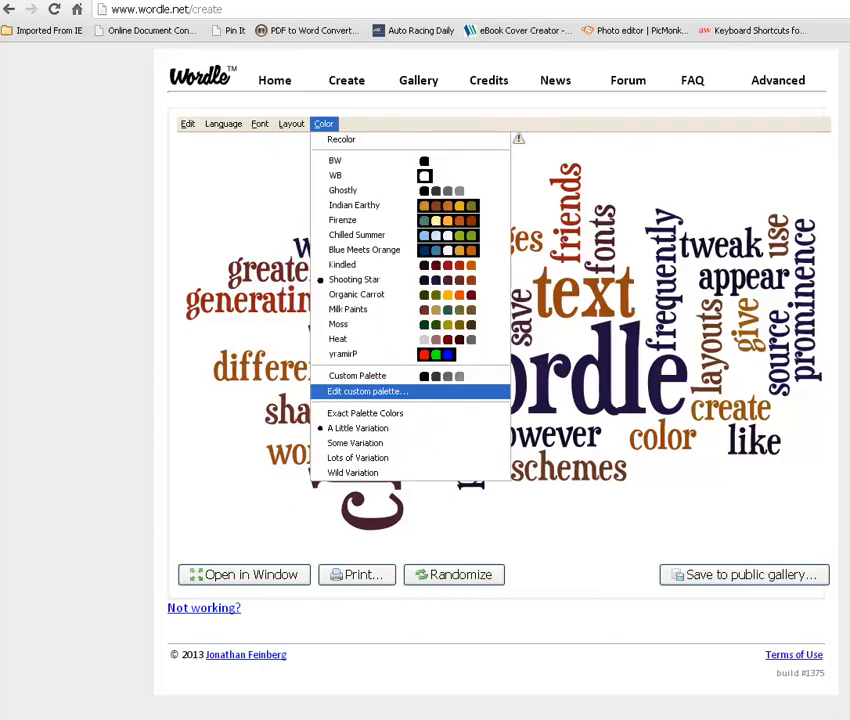
pyautogui.moveTo(344, 190)
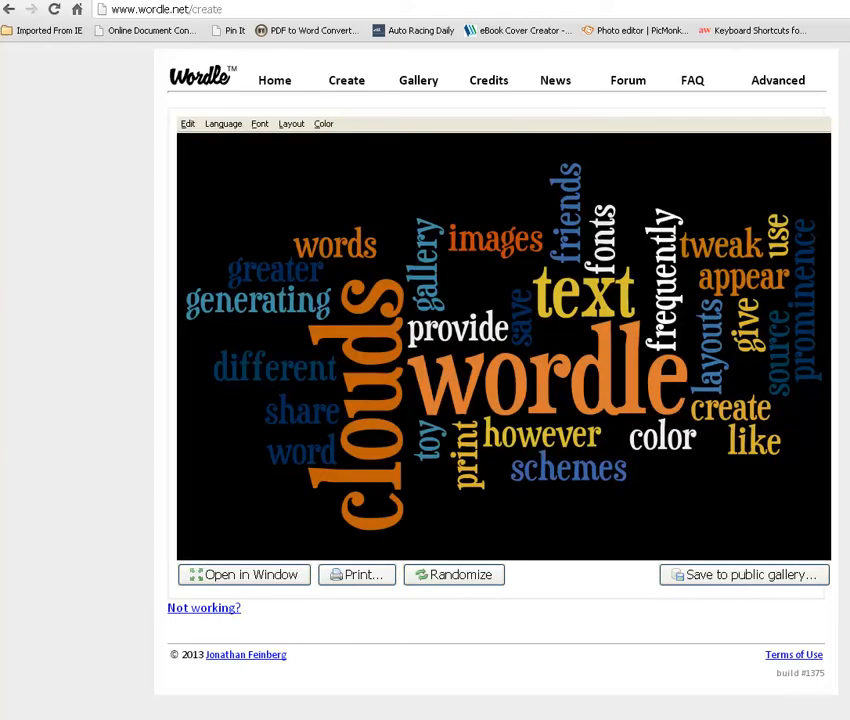
pyautogui.click(324, 124)
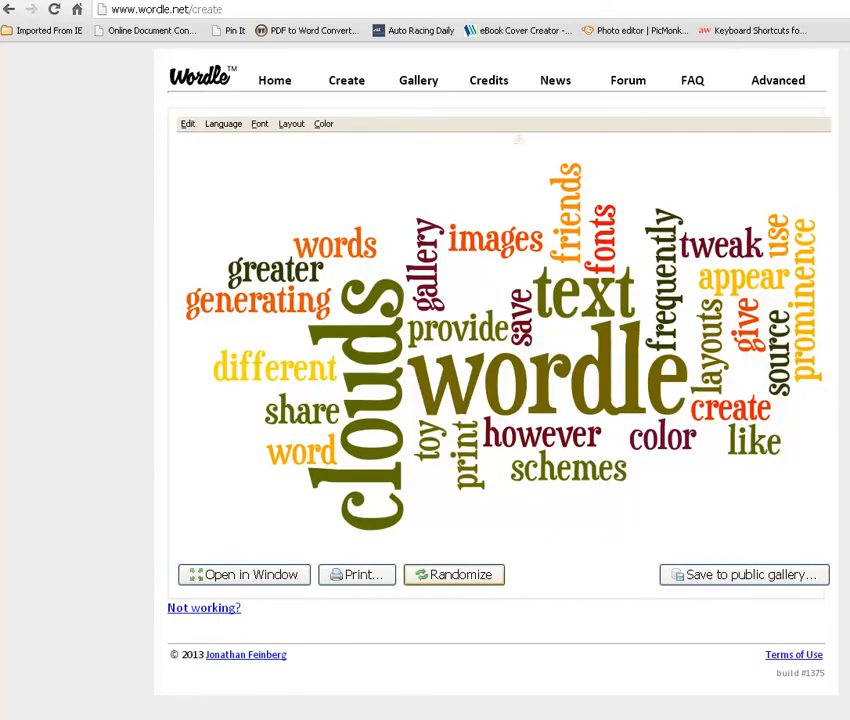
pyautogui.click(454, 574)
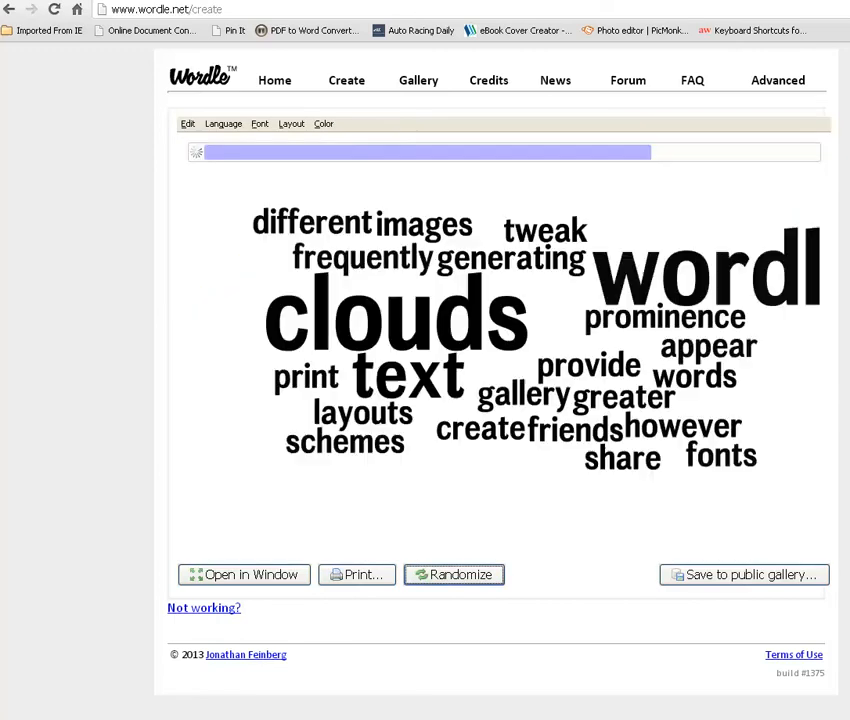
pyautogui.click(452, 574)
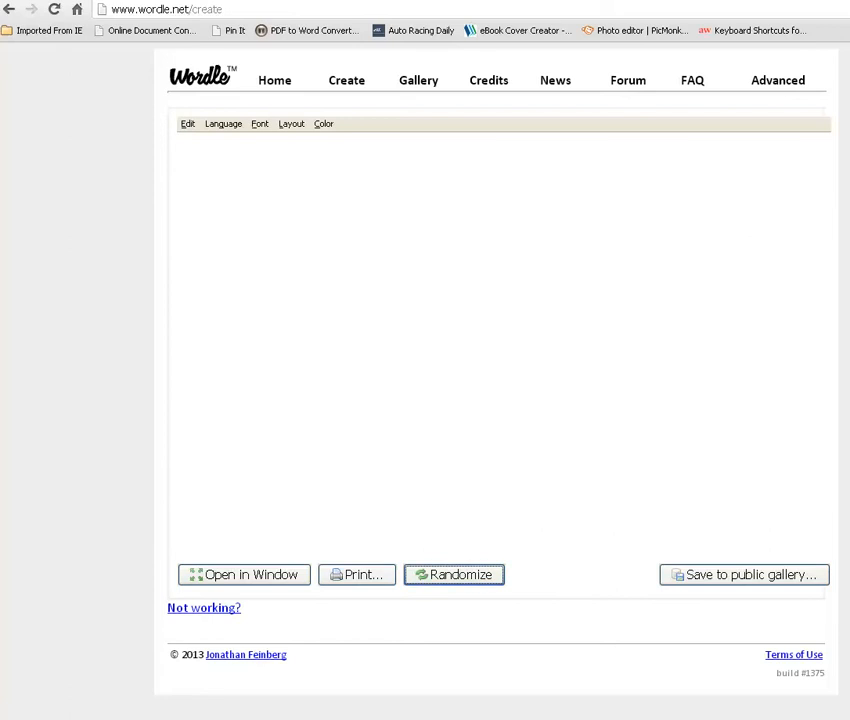
pyautogui.click(452, 574)
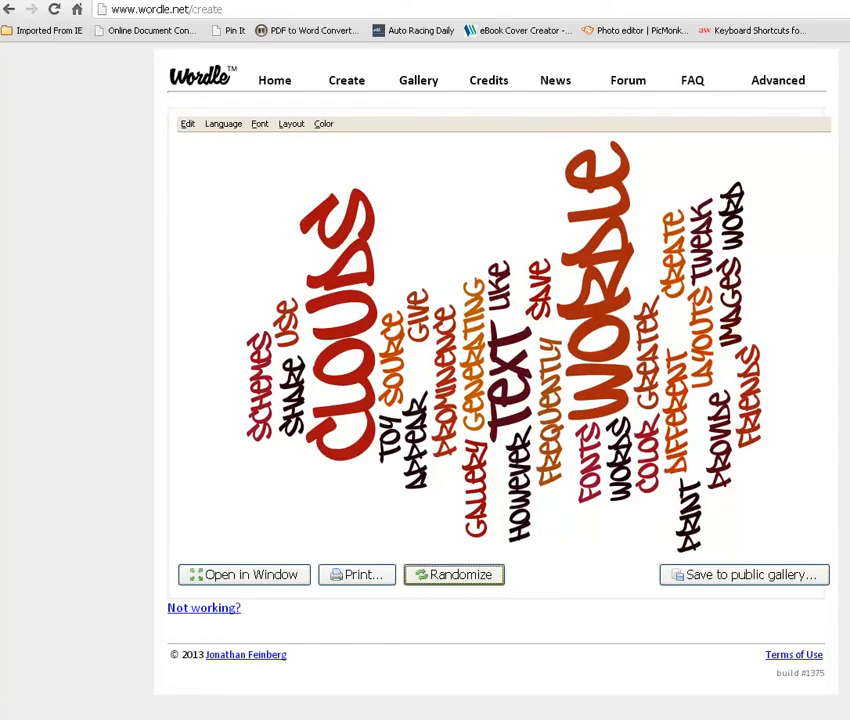
pyautogui.click(454, 574)
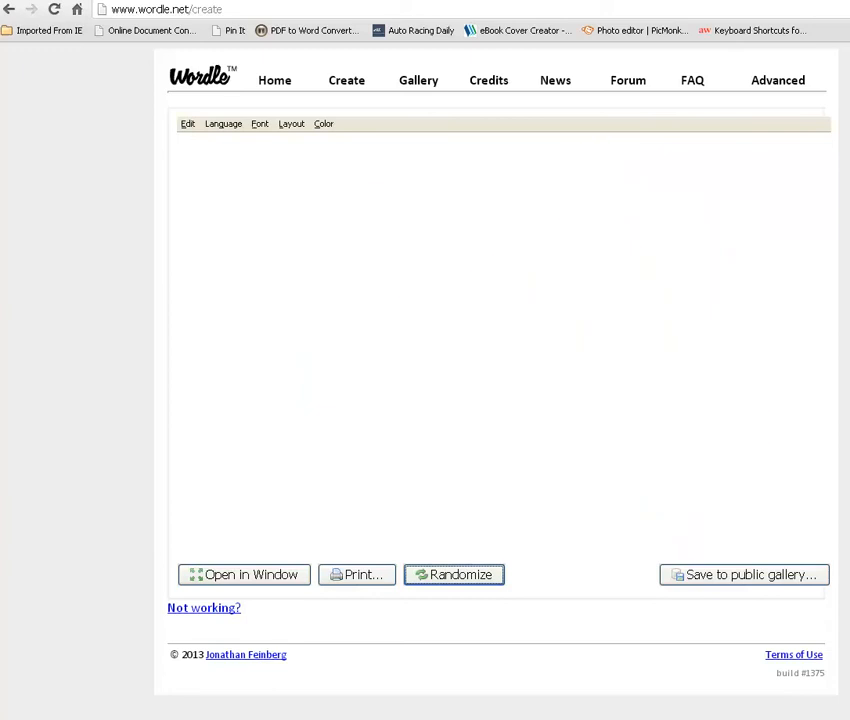
pyautogui.click(452, 574)
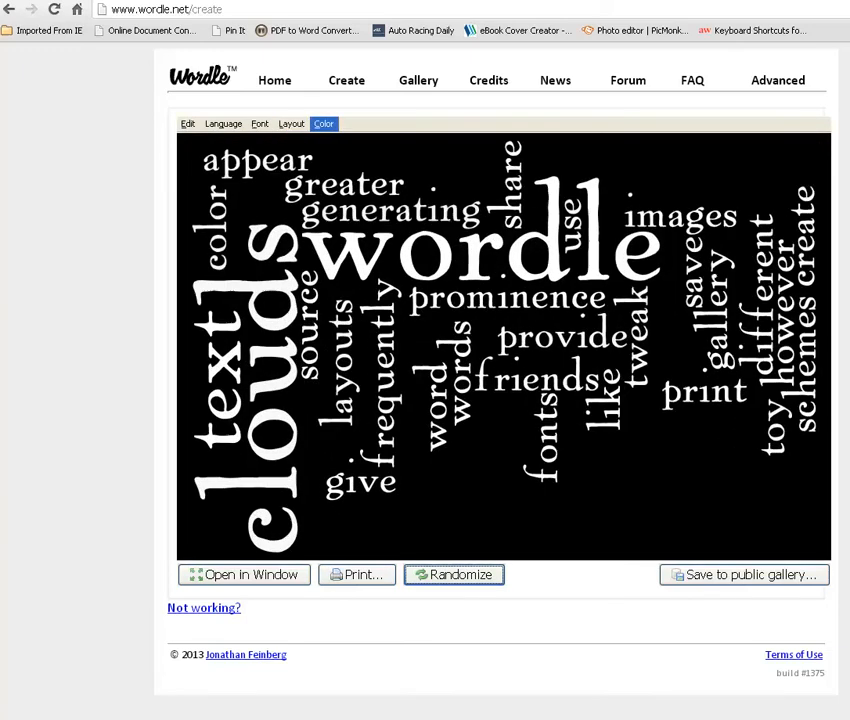
pyautogui.click(324, 124)
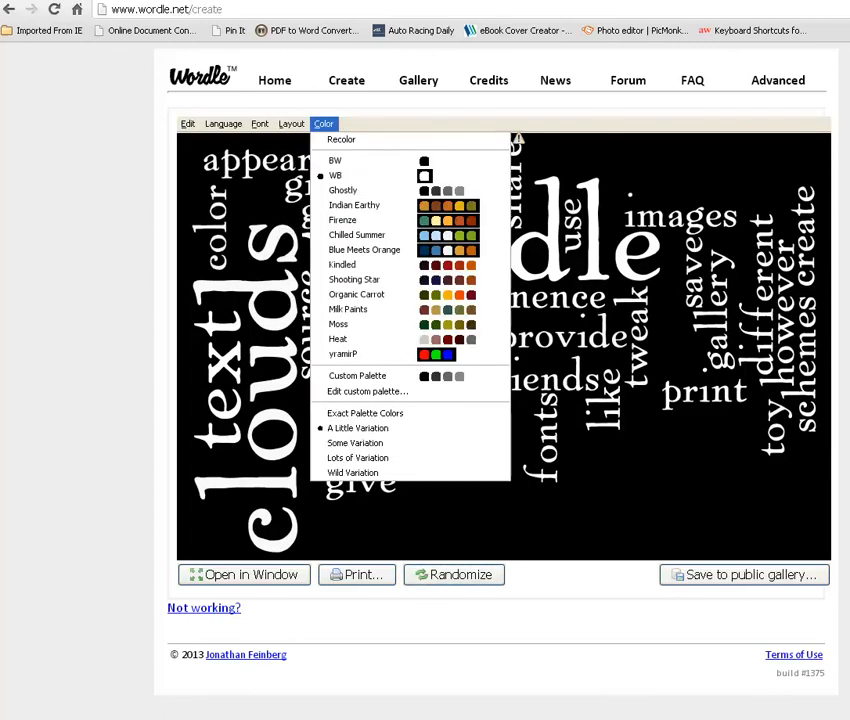
pyautogui.moveTo(366, 390)
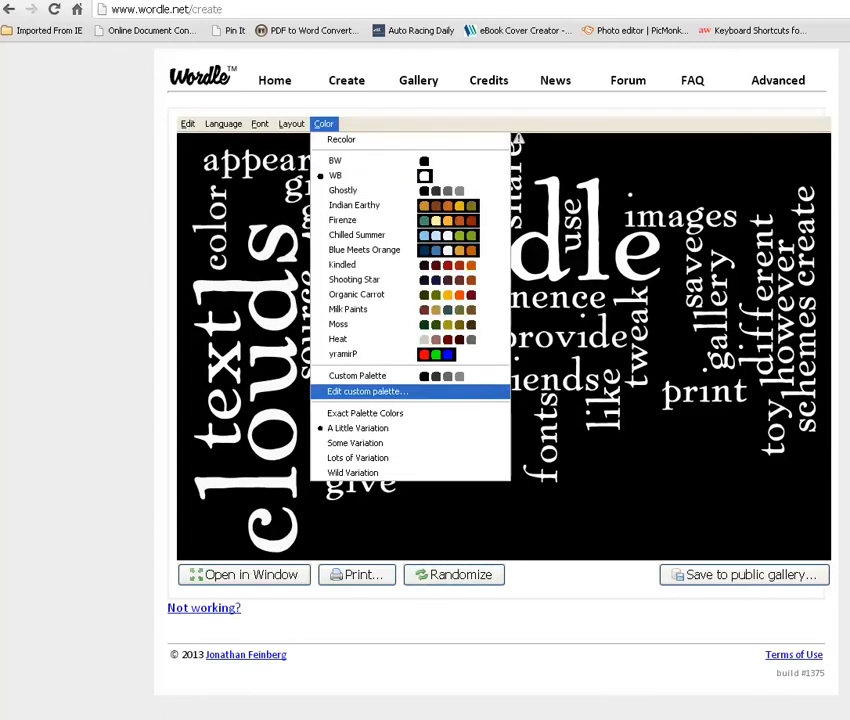
# Edit the custom palette to blue, pink and green word swatches on white, keeping gray as the fourth
pyautogui.click(366, 390)
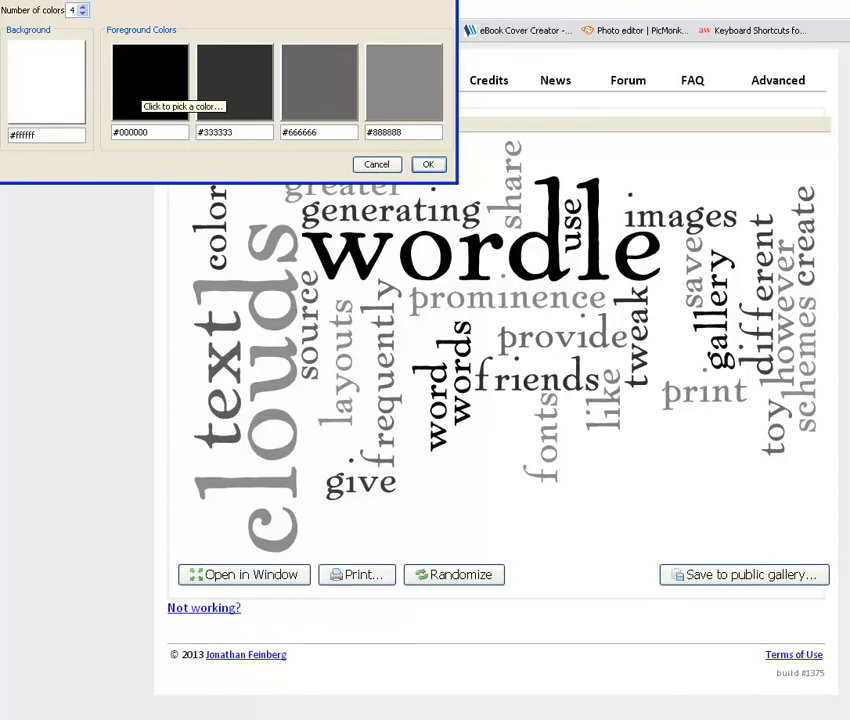
pyautogui.click(148, 84)
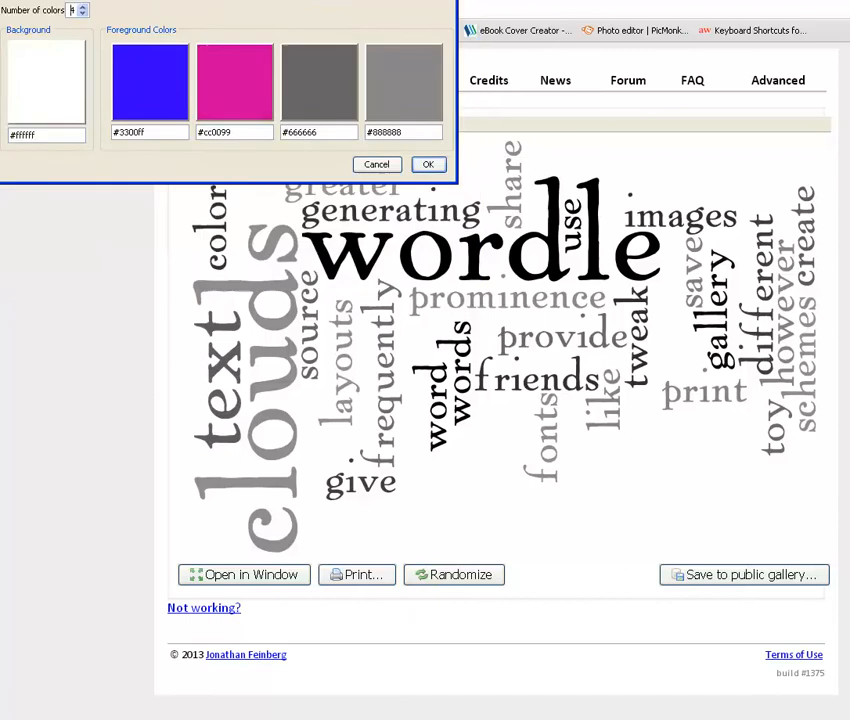
pyautogui.click(148, 82)
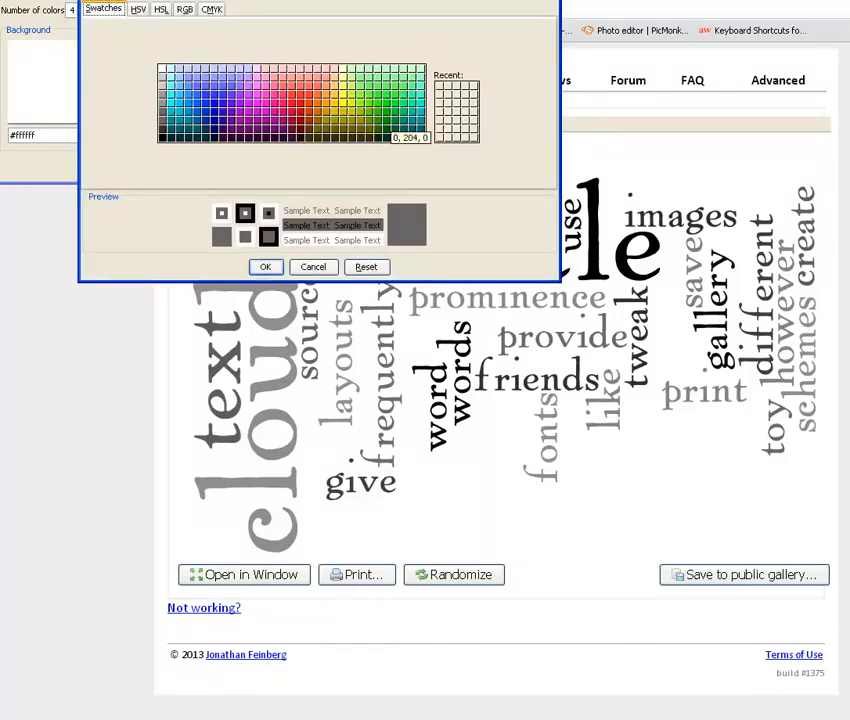
pyautogui.click(438, 84)
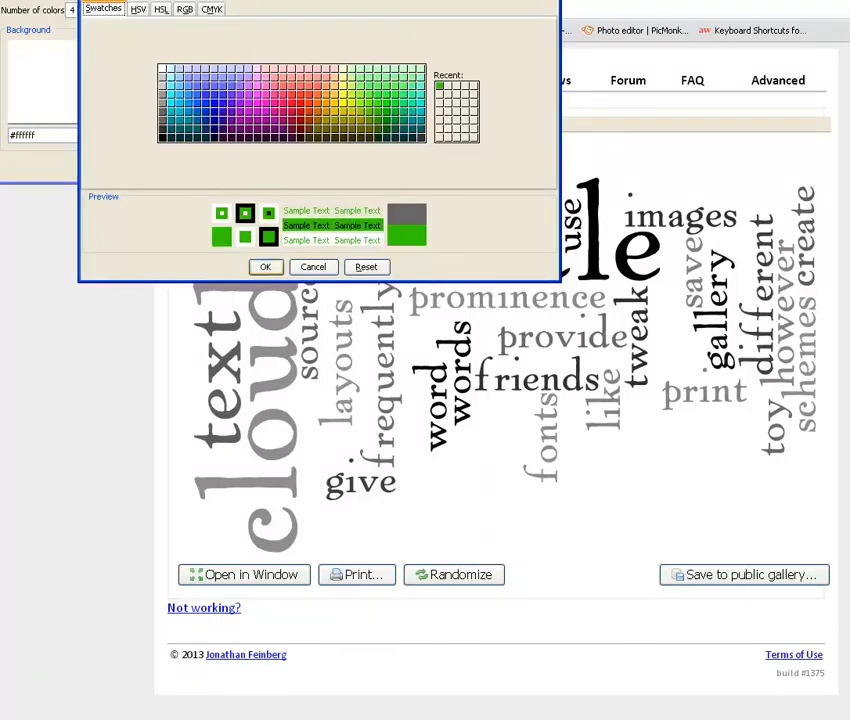
pyautogui.click(264, 266)
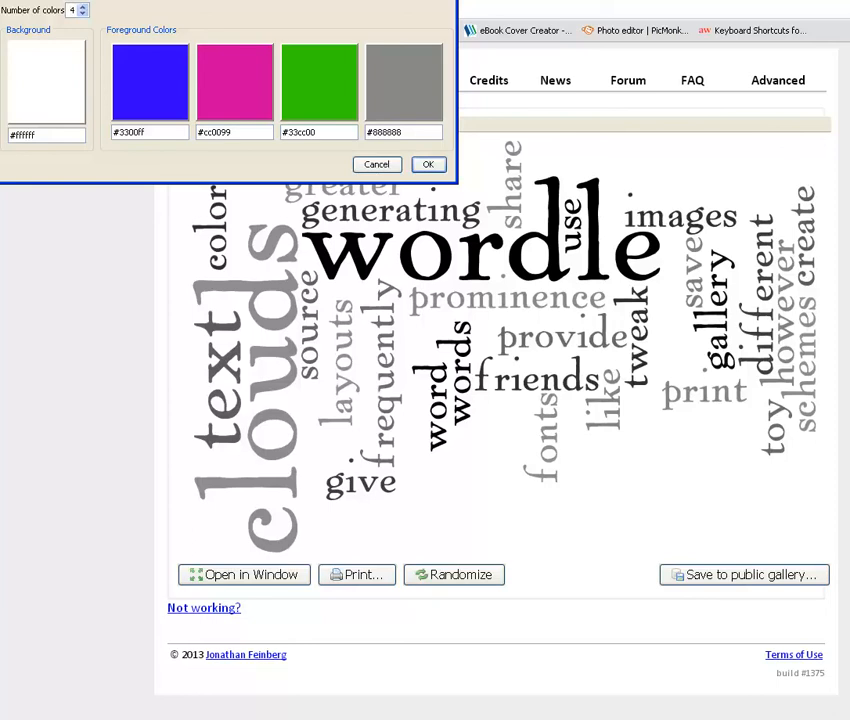
pyautogui.click(148, 82)
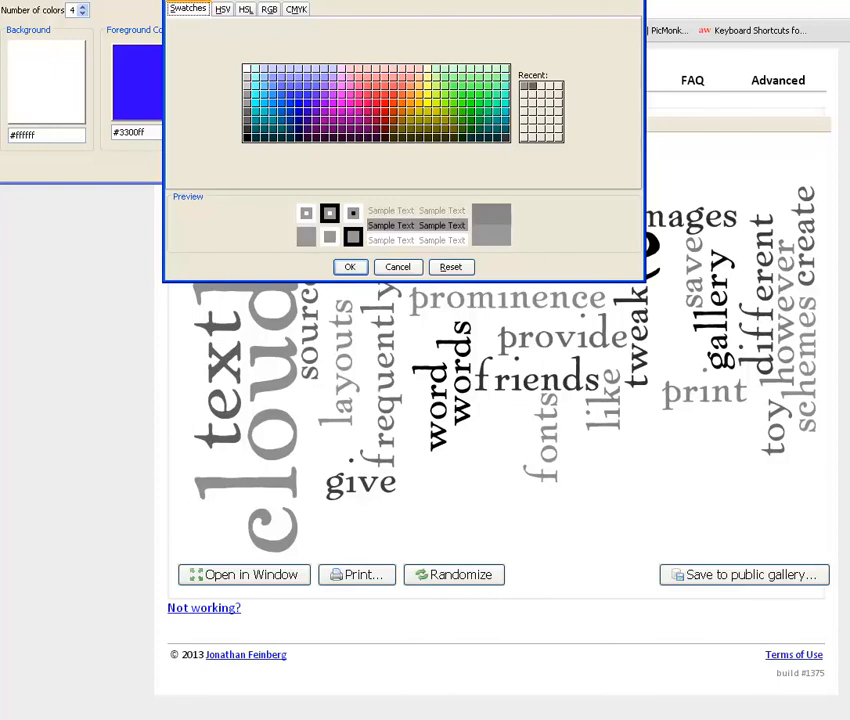
pyautogui.click(348, 266)
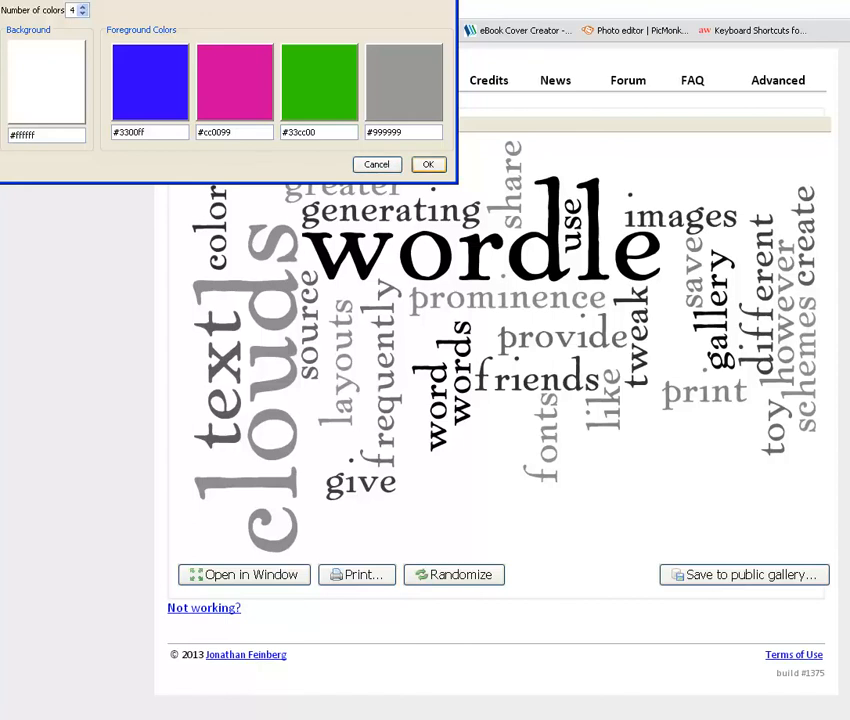
# Apply the custom palette to the cloud and randomize its layout
pyautogui.click(428, 164)
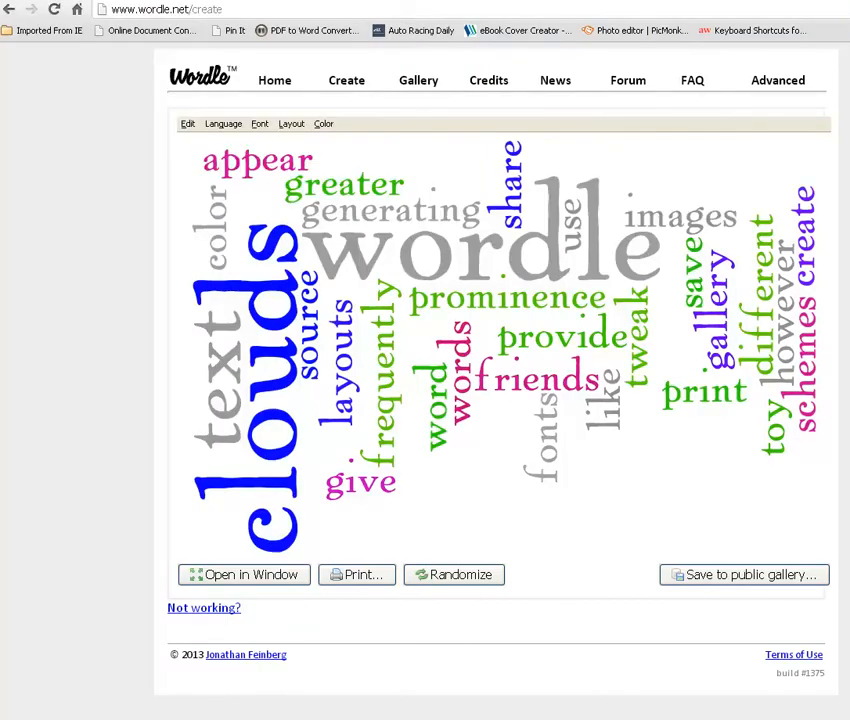
pyautogui.click(260, 124)
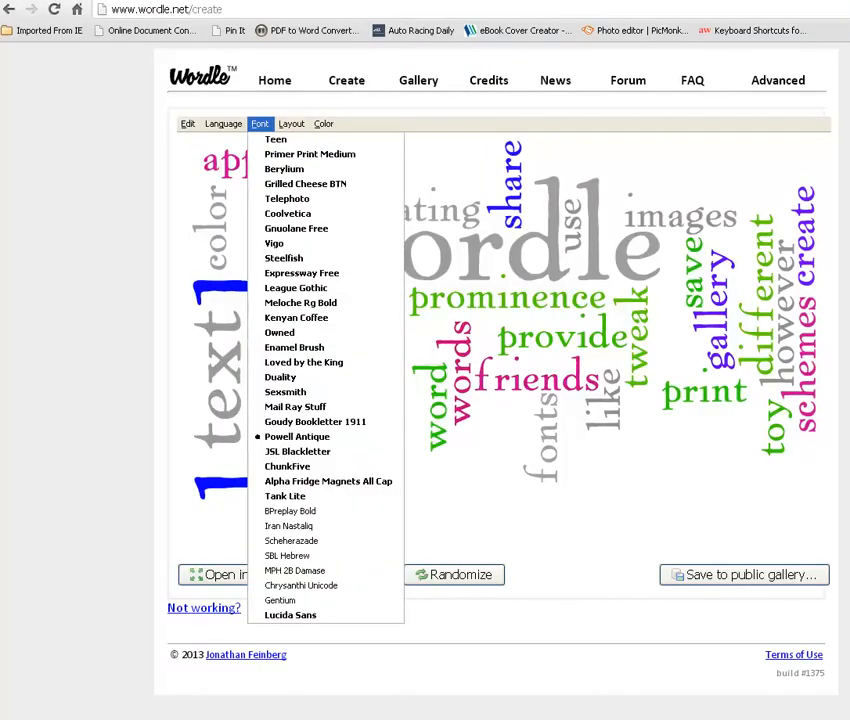
pyautogui.moveTo(280, 376)
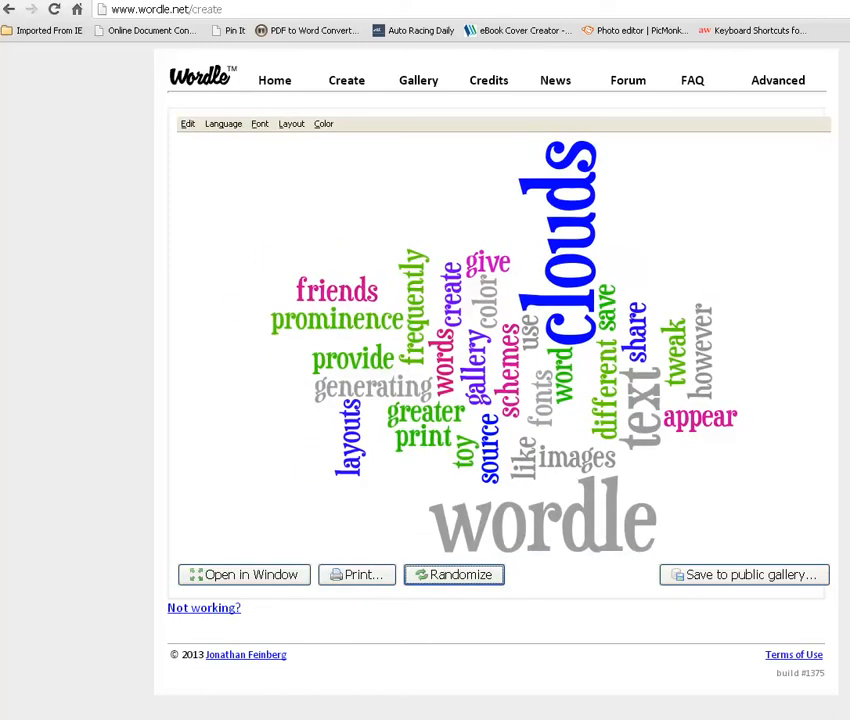
pyautogui.click(292, 124)
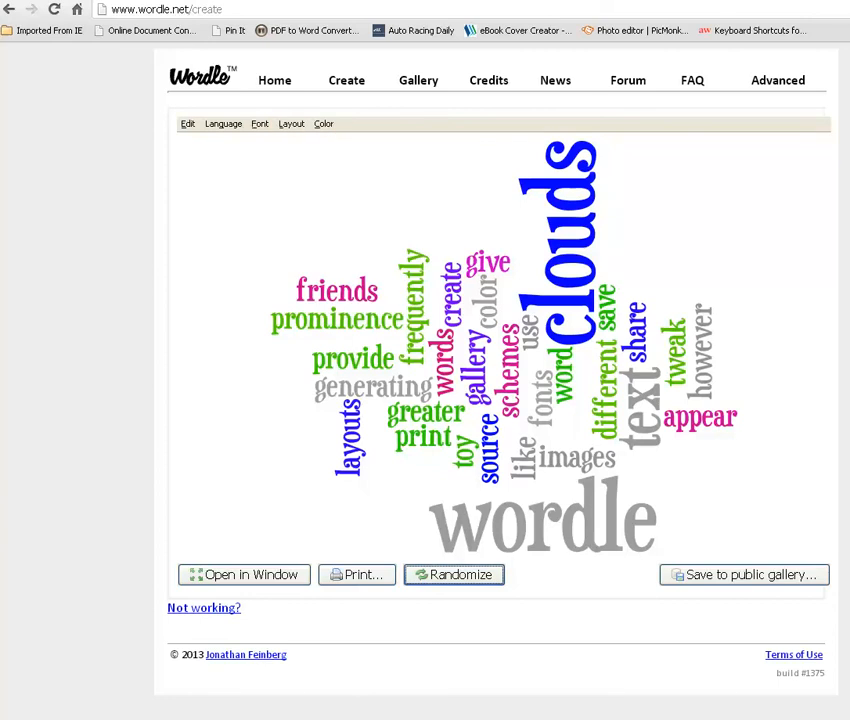
# Reapply the custom palette twice to reshuffle the blue, pink, green and gray word colours
pyautogui.click(324, 124)
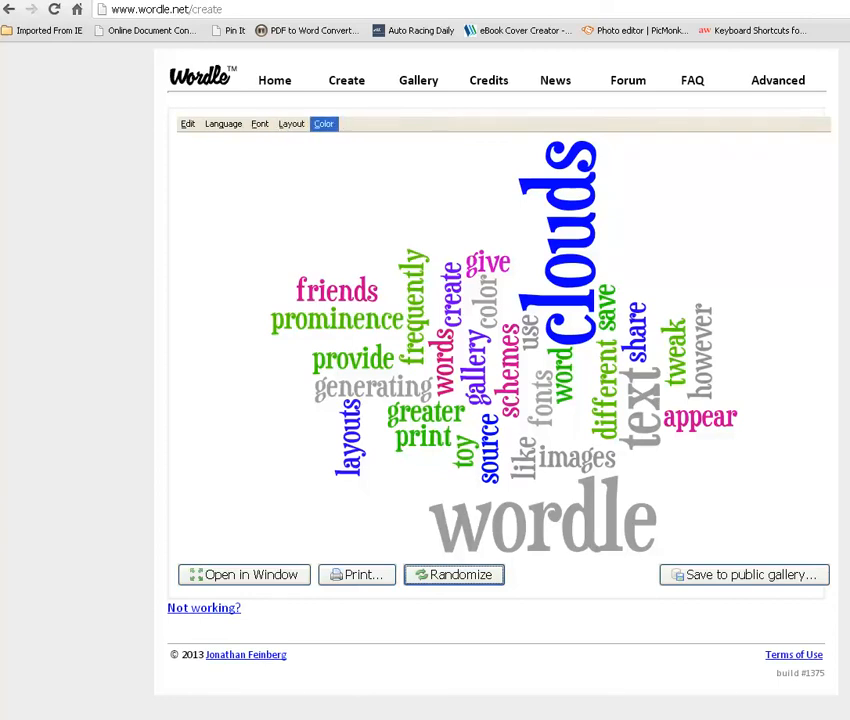
pyautogui.click(324, 124)
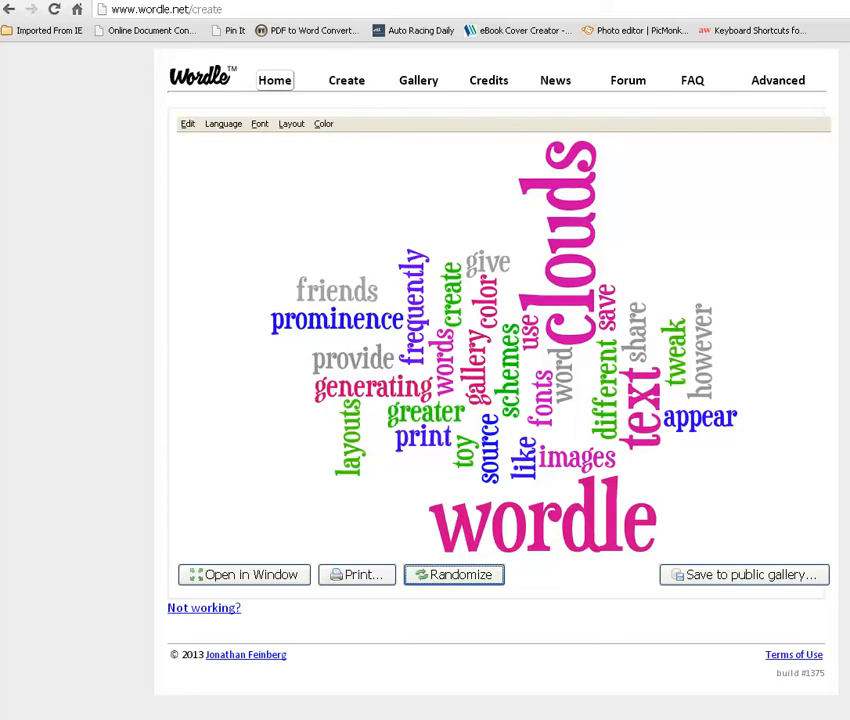
pyautogui.click(324, 124)
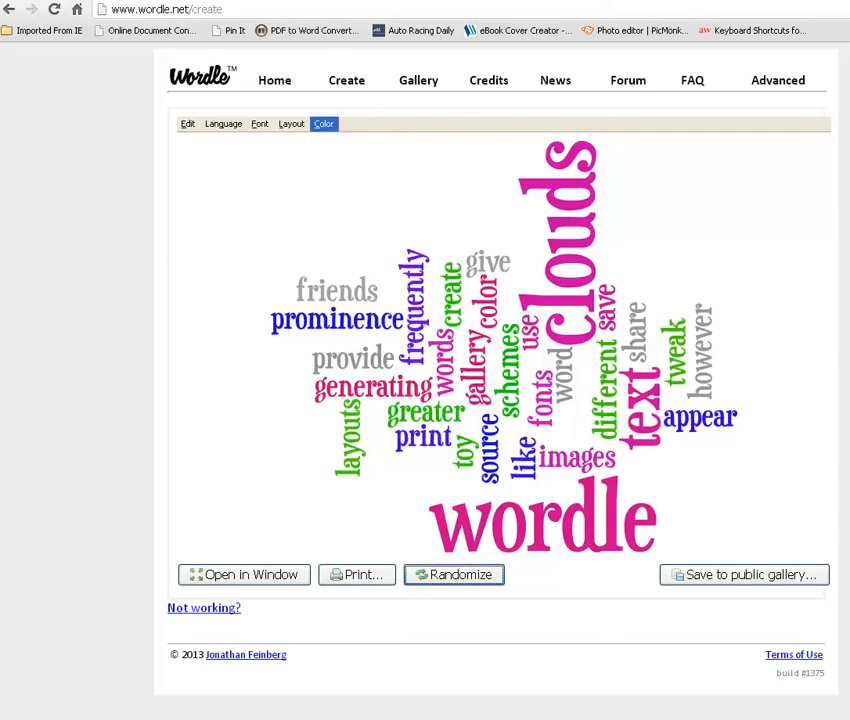
pyautogui.click(324, 124)
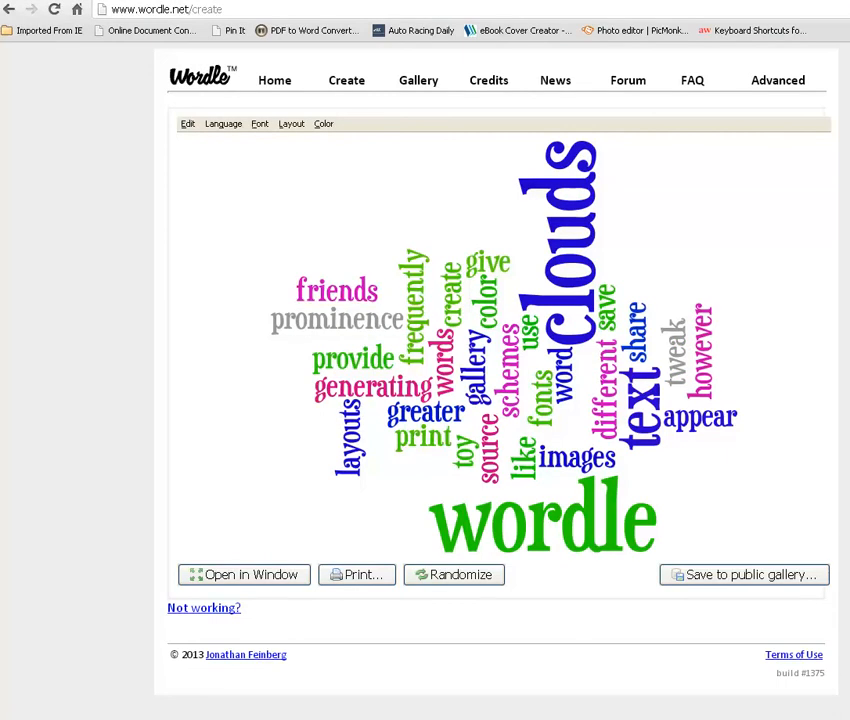
# Redraw the cloud in a tall, bold condensed font, keeping the custom colours
pyautogui.click(292, 124)
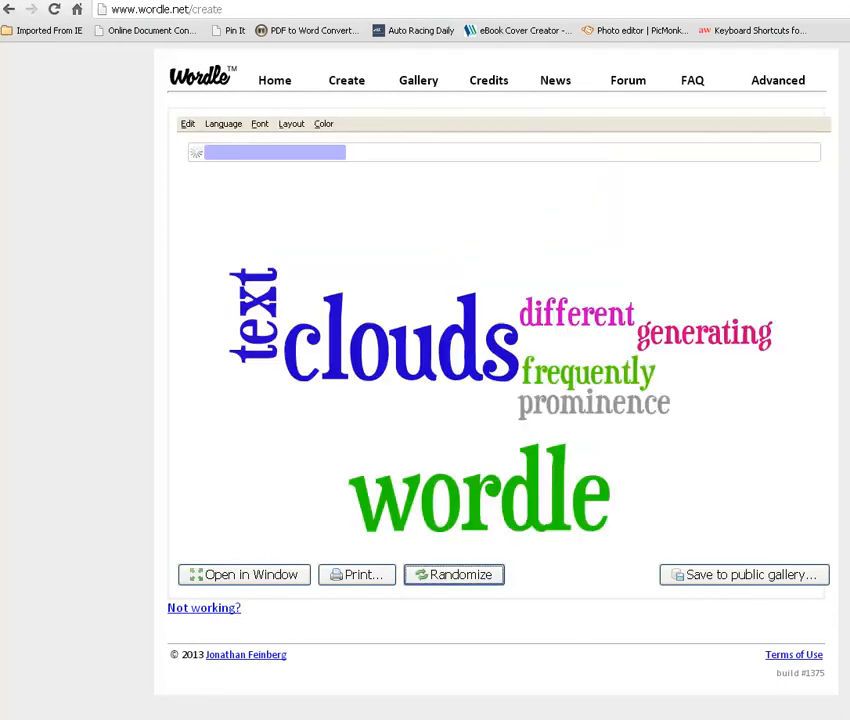
pyautogui.click(292, 124)
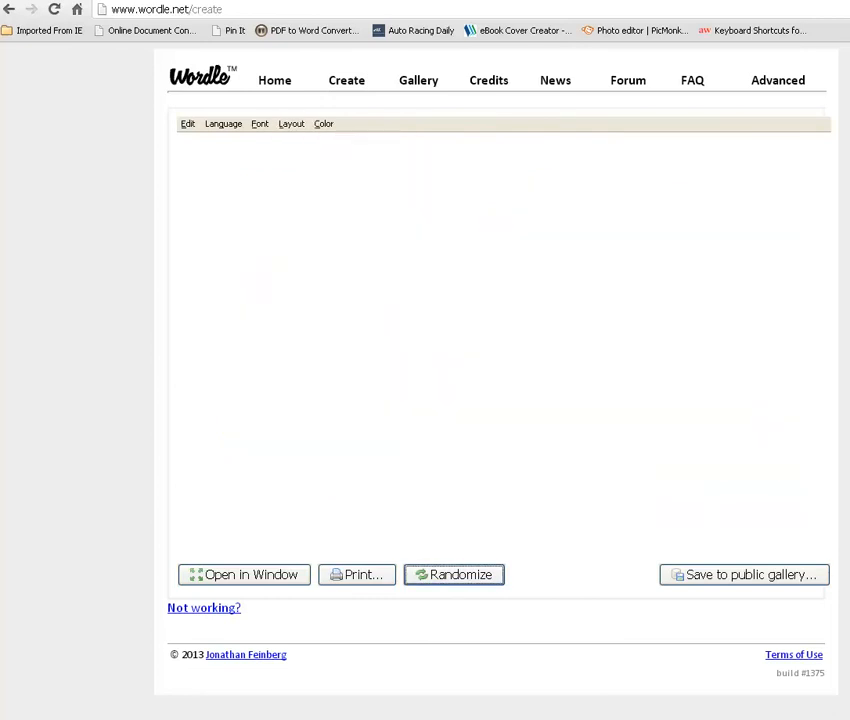
pyautogui.click(260, 124)
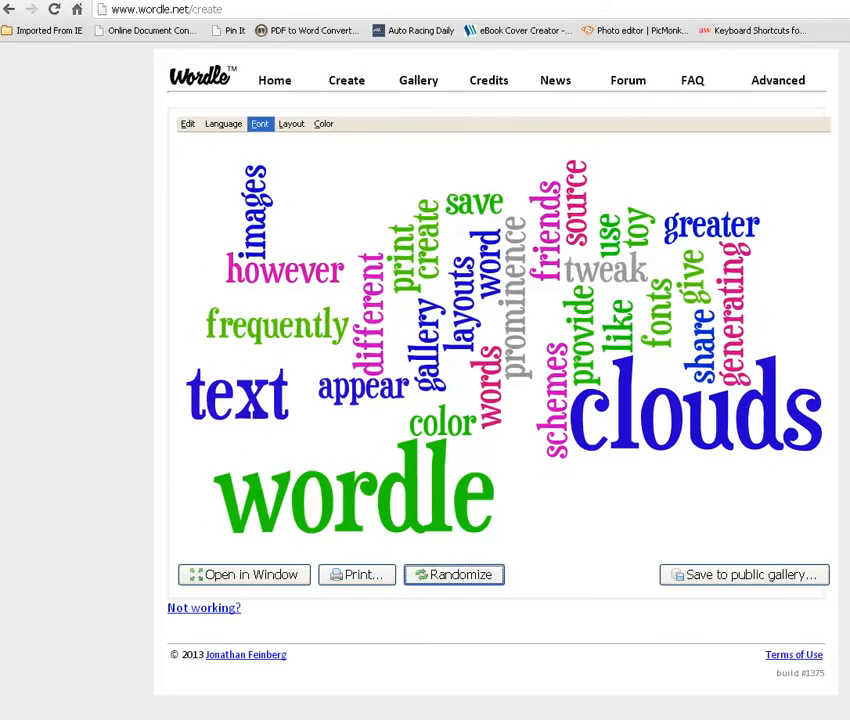
pyautogui.click(260, 124)
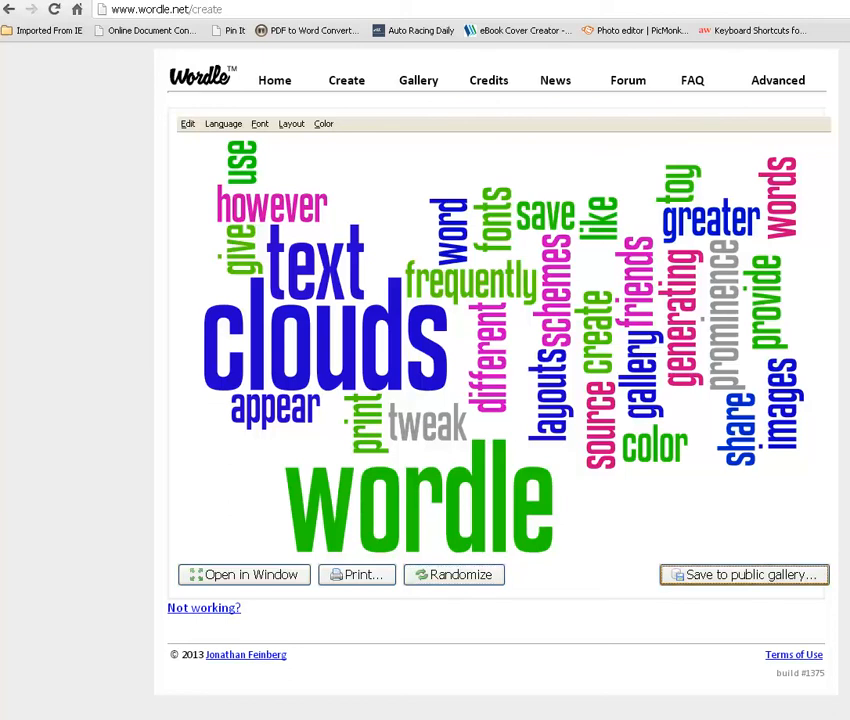
# Save the cloud to the public gallery with the title 'Wordle Word Cloud'
pyautogui.click(742, 574)
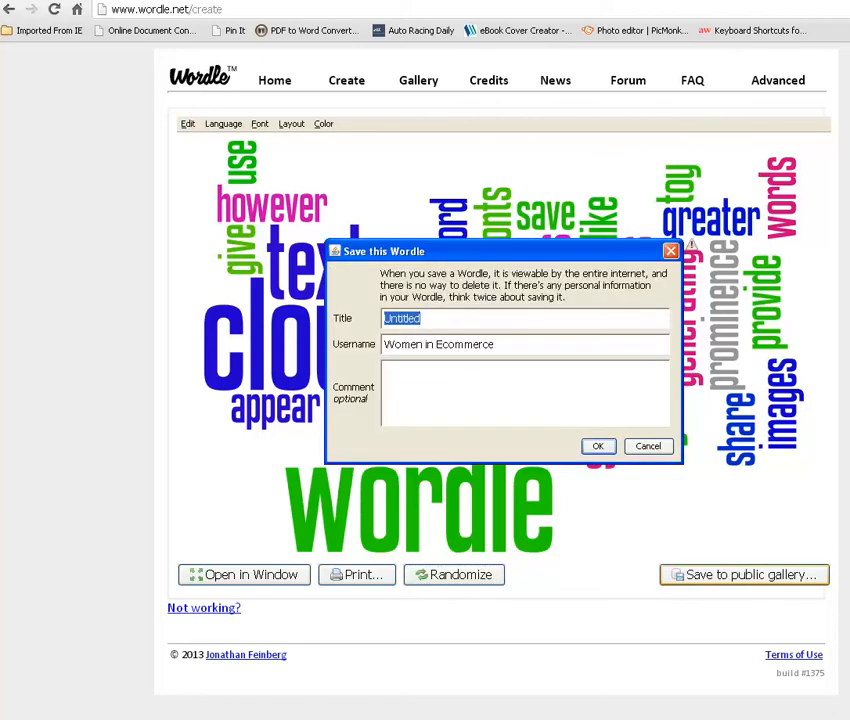
pyautogui.write('Wordle Word Cloud')
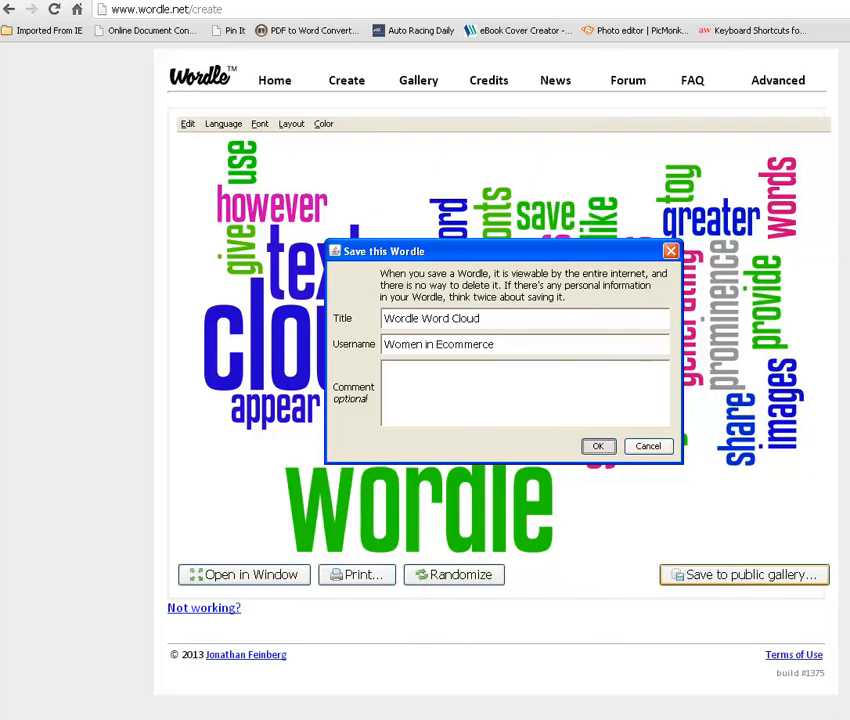
pyautogui.click(596, 446)
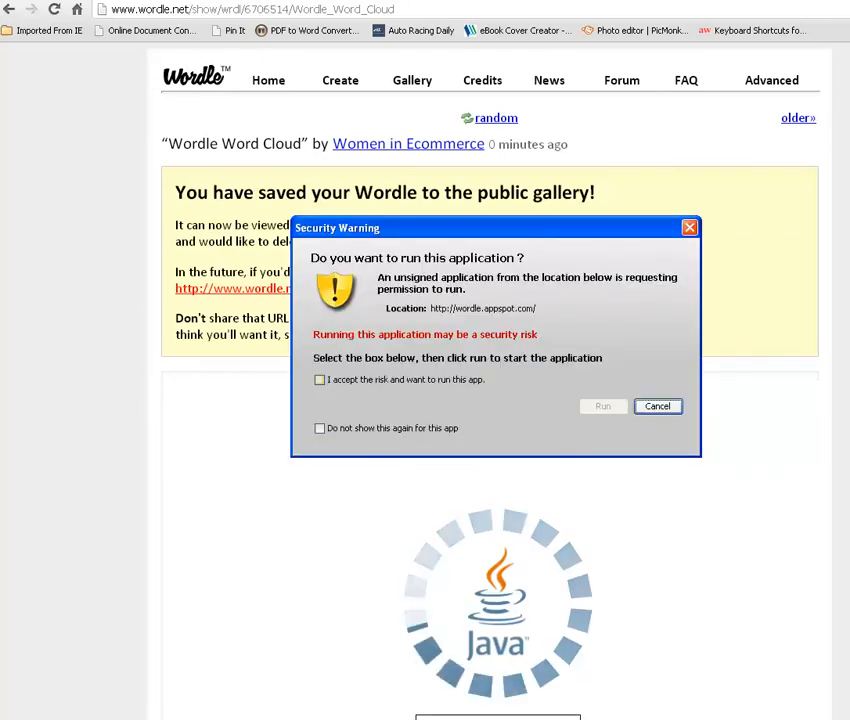
# Dismiss the Java warning and scroll the gallery page to the blog embed code
pyautogui.click(656, 406)
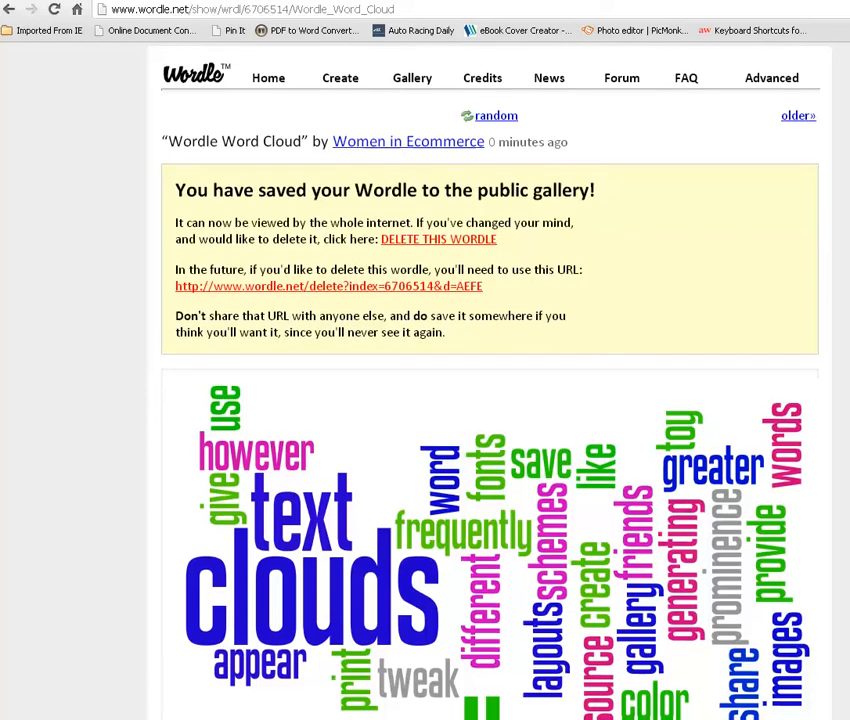
pyautogui.scroll(-3)
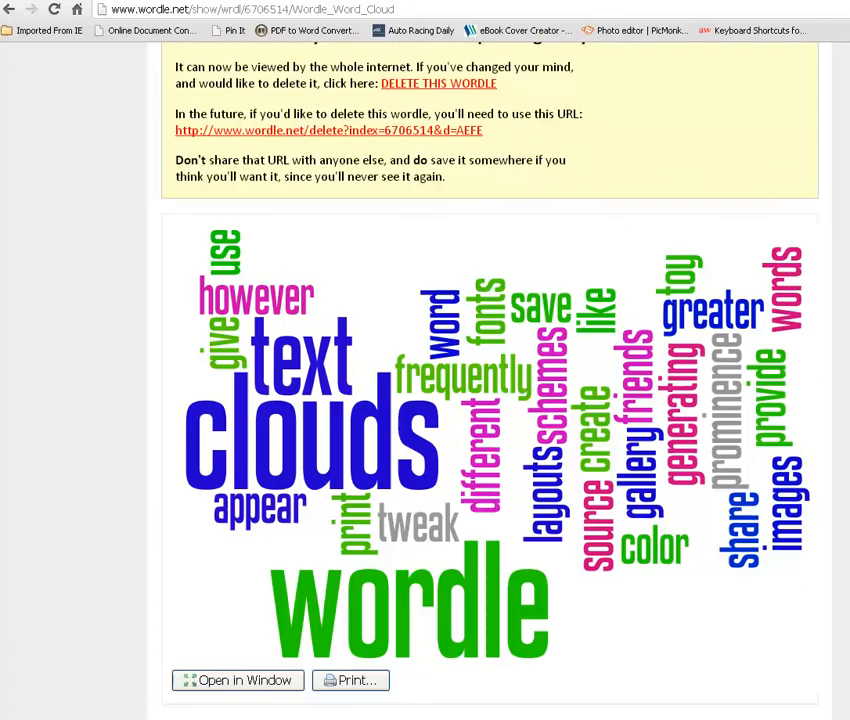
pyautogui.scroll(3)
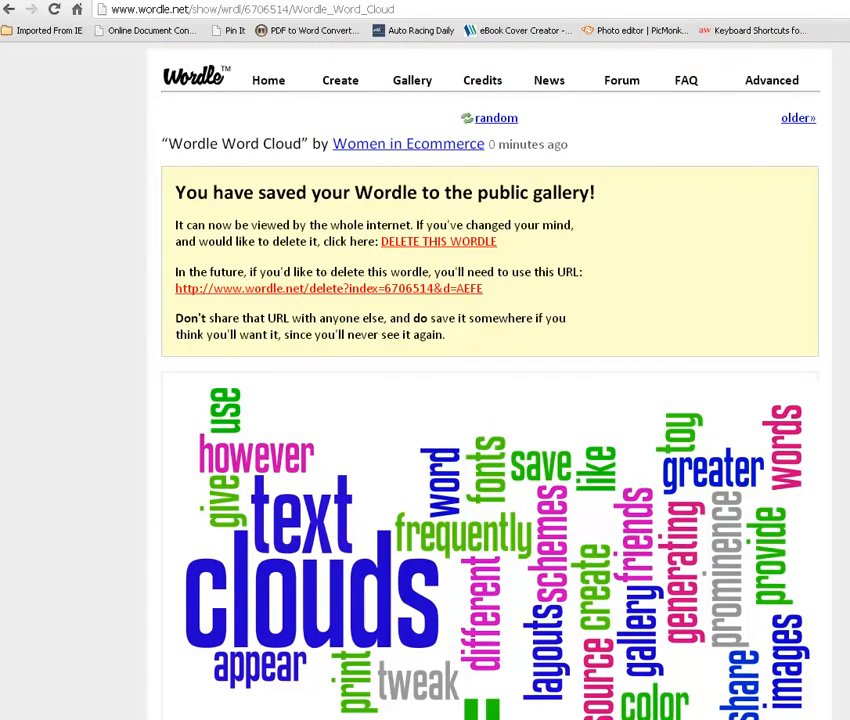
pyautogui.scroll(-3)
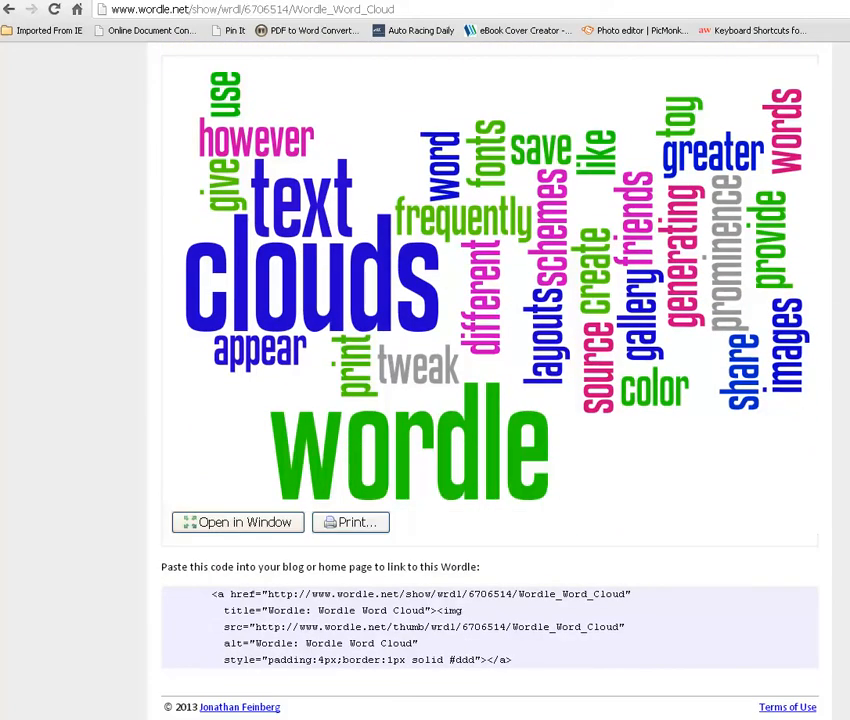